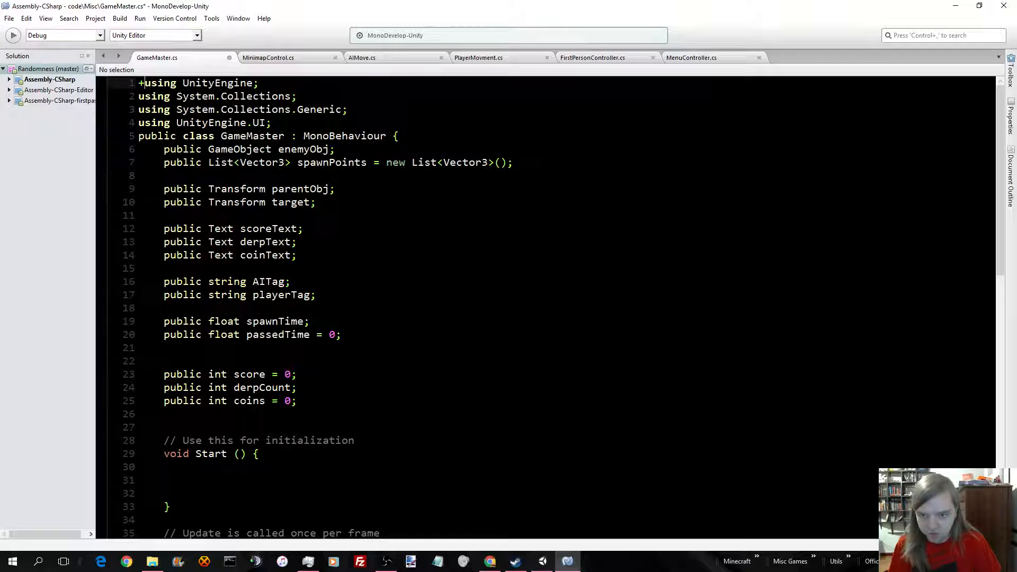
Look over GameMaster.cs's variables, then bring up MinimapControl.cs from code > Misc
scroll("down", 3)
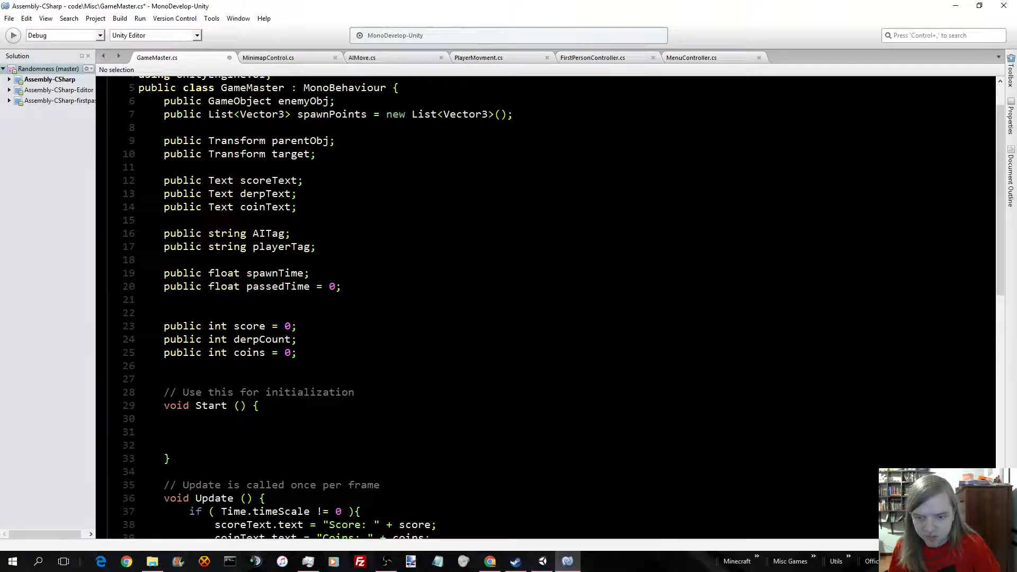
scroll("up", 3)
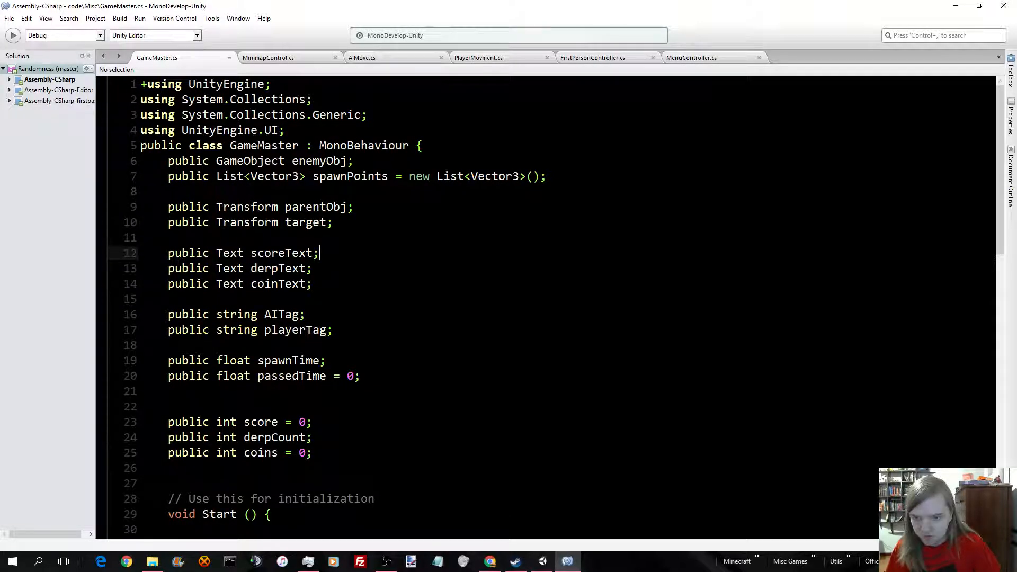
left_click(268, 57)
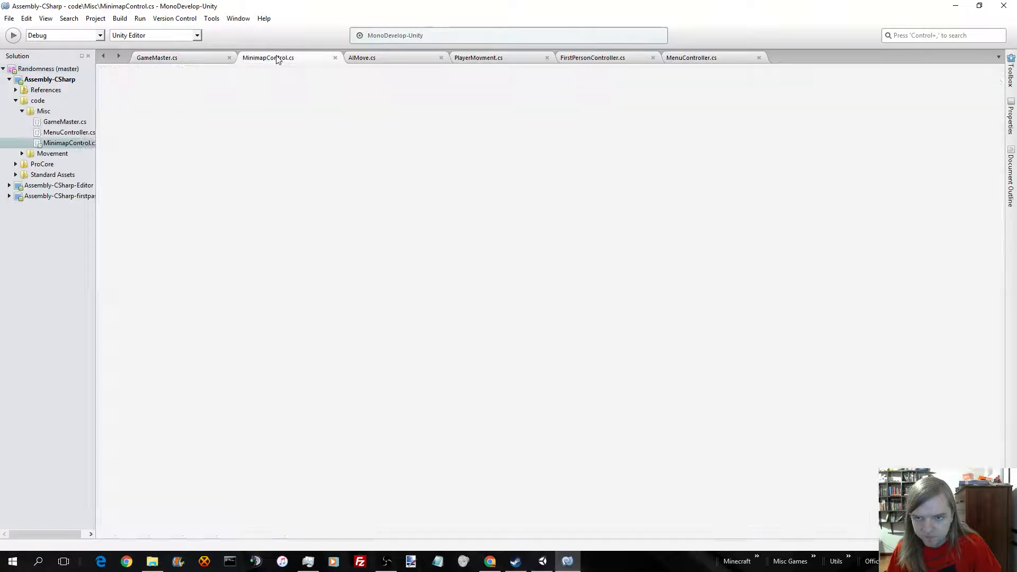
Switch to Unity and reopen GameMaster.cs from Assets > code > Misc in MonoDevelop
left_click(157, 57)
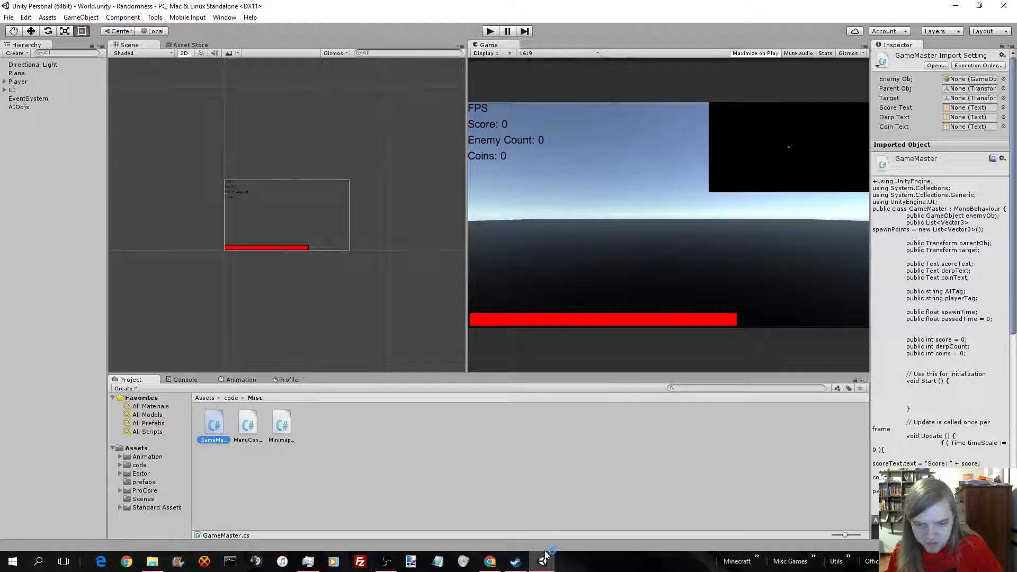
left_click(542, 562)
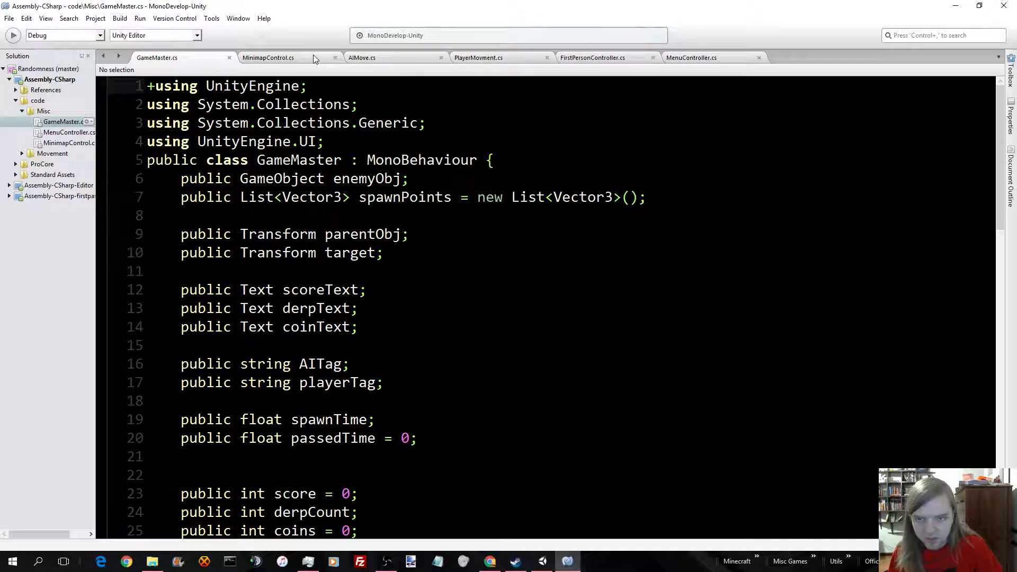
left_click(268, 57)
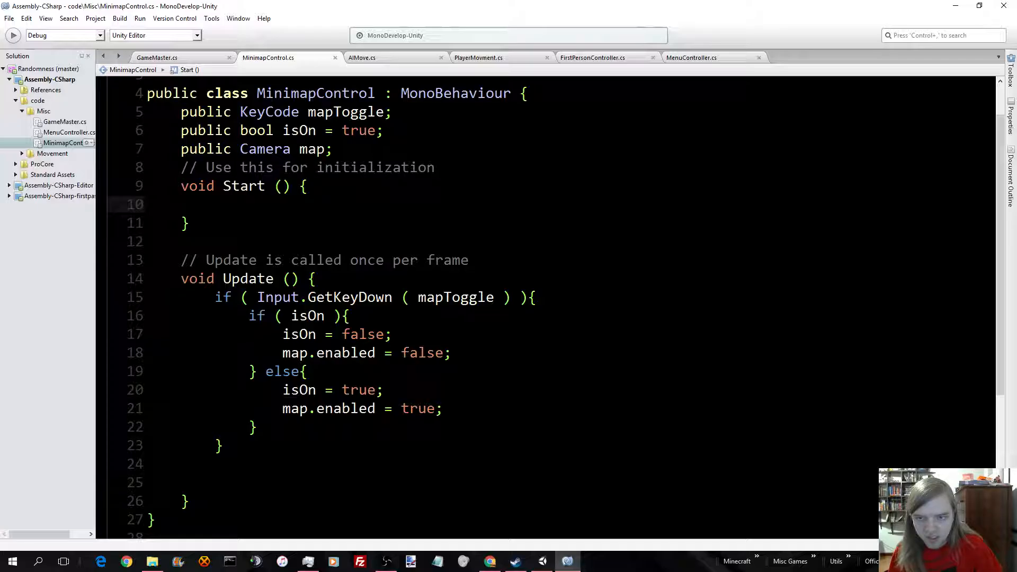
scroll("down", 3)
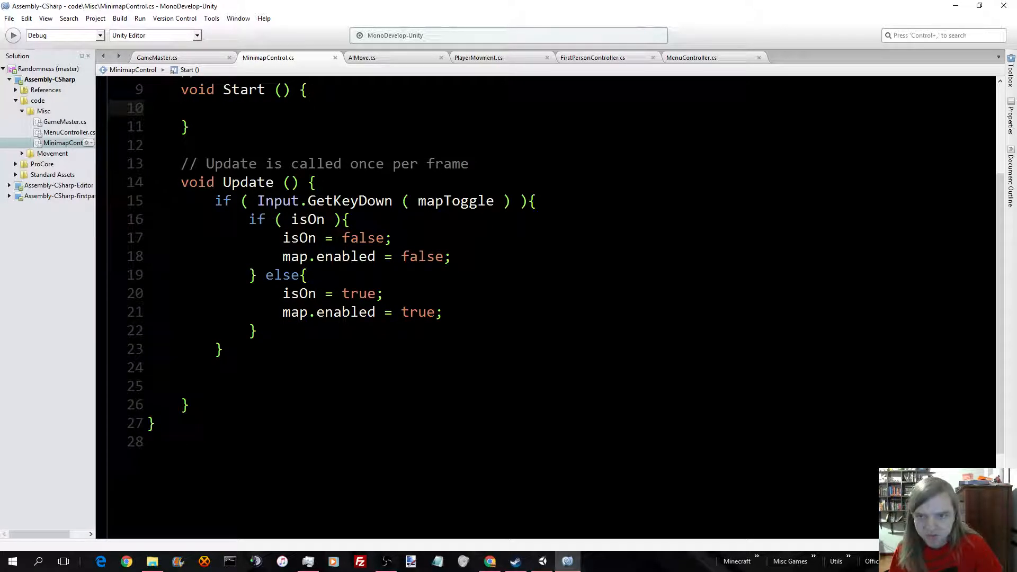
left_click(156, 57)
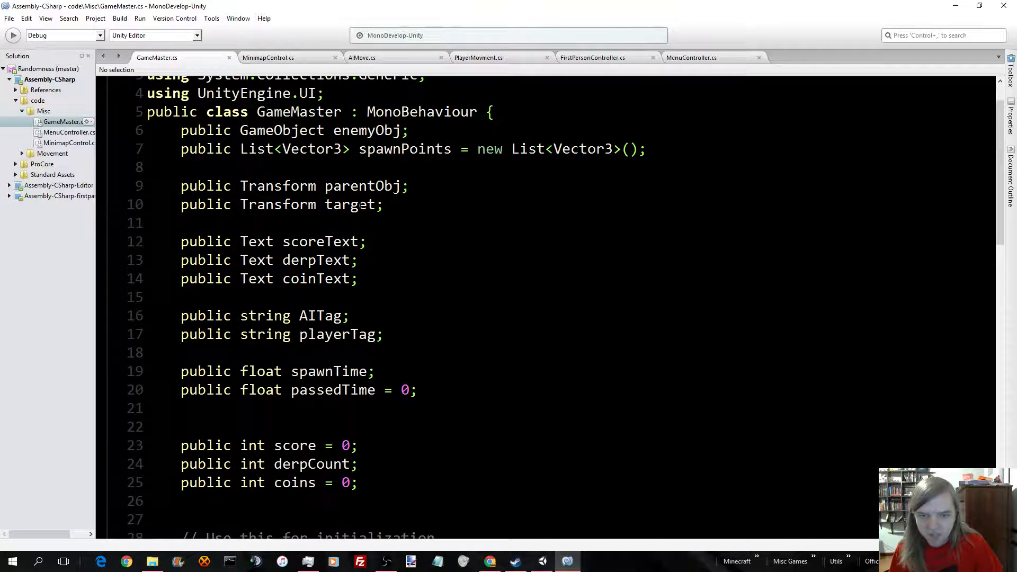
scroll("up", 3)
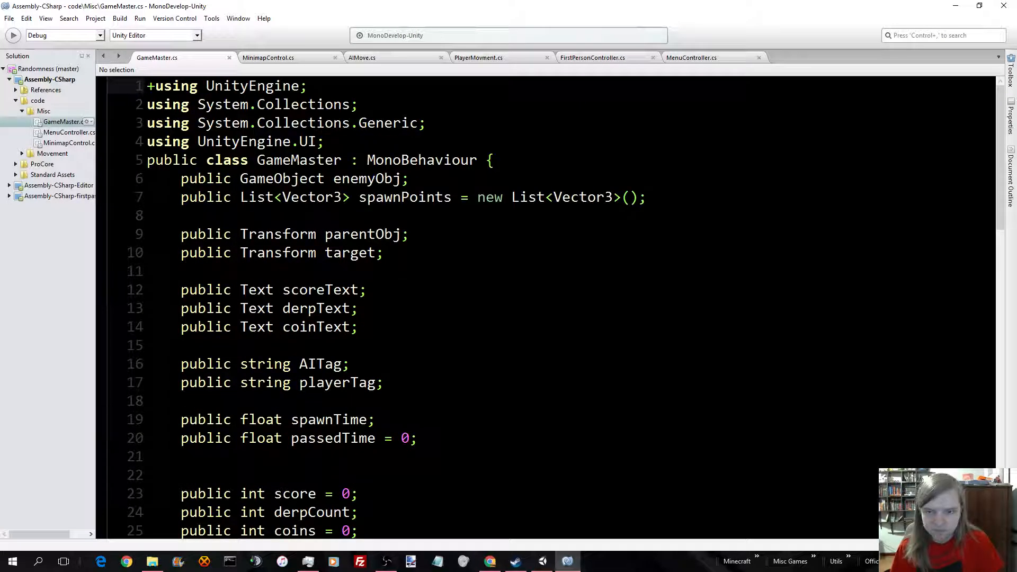
left_click(542, 562)
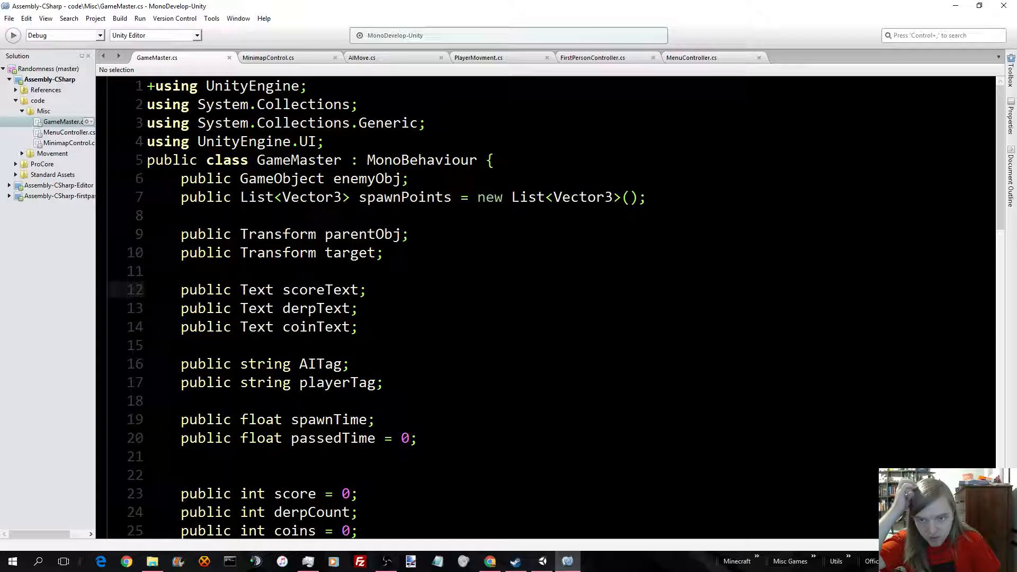
left_click(368, 290)
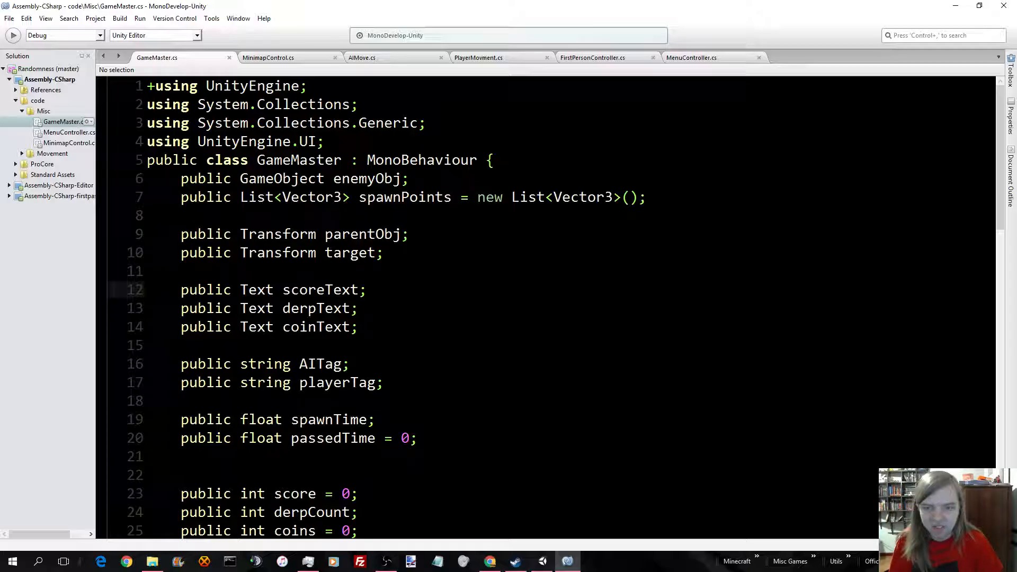
scroll("down", 3)
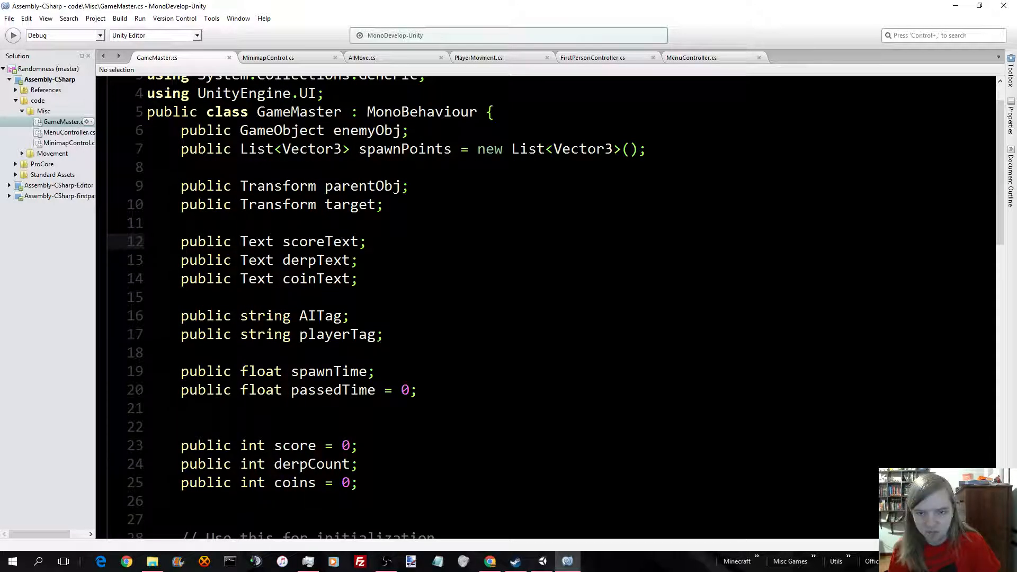
scroll("down", 3)
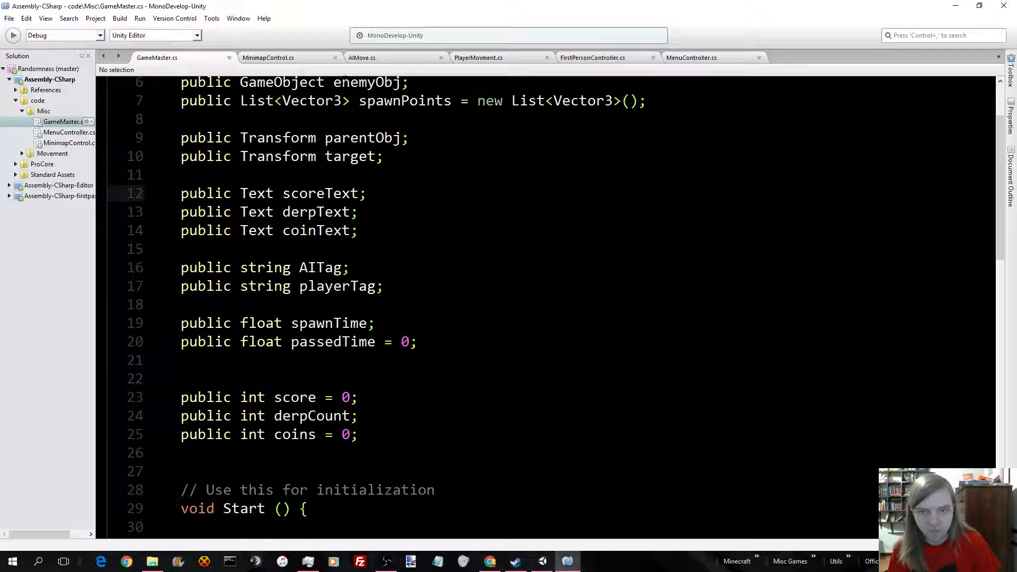
left_click(366, 193)
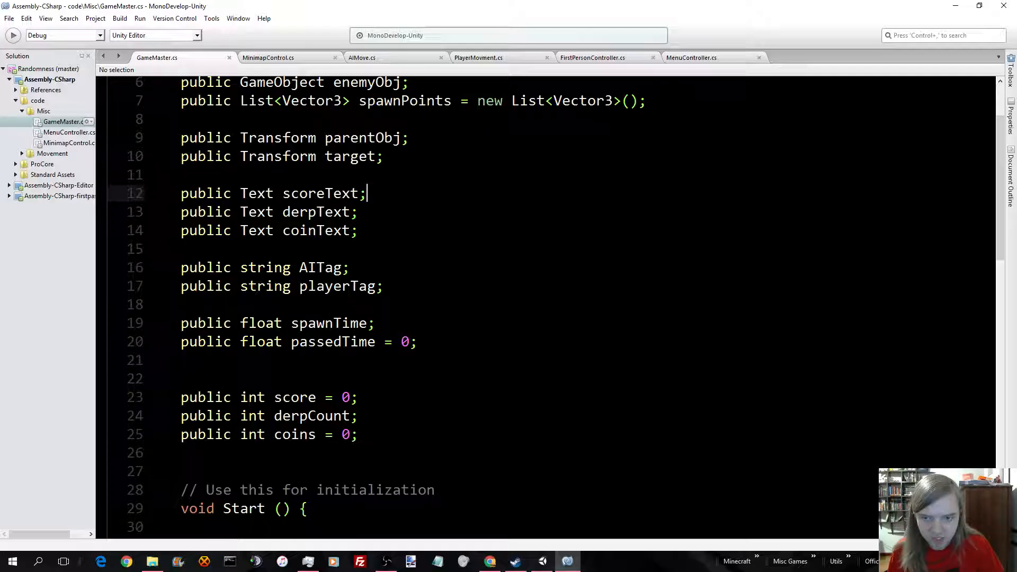
scroll("down", 3)
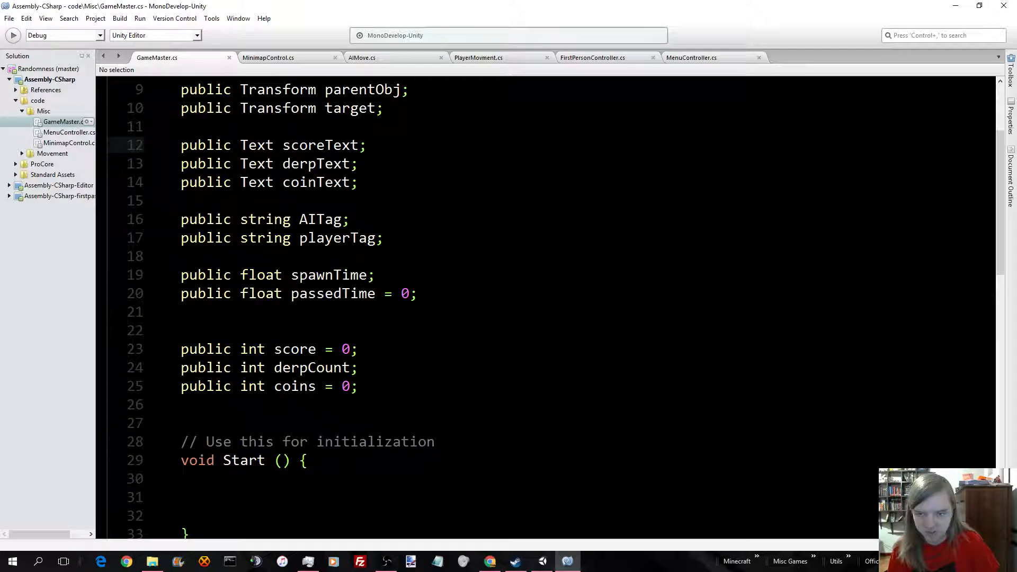
scroll("down", 3)
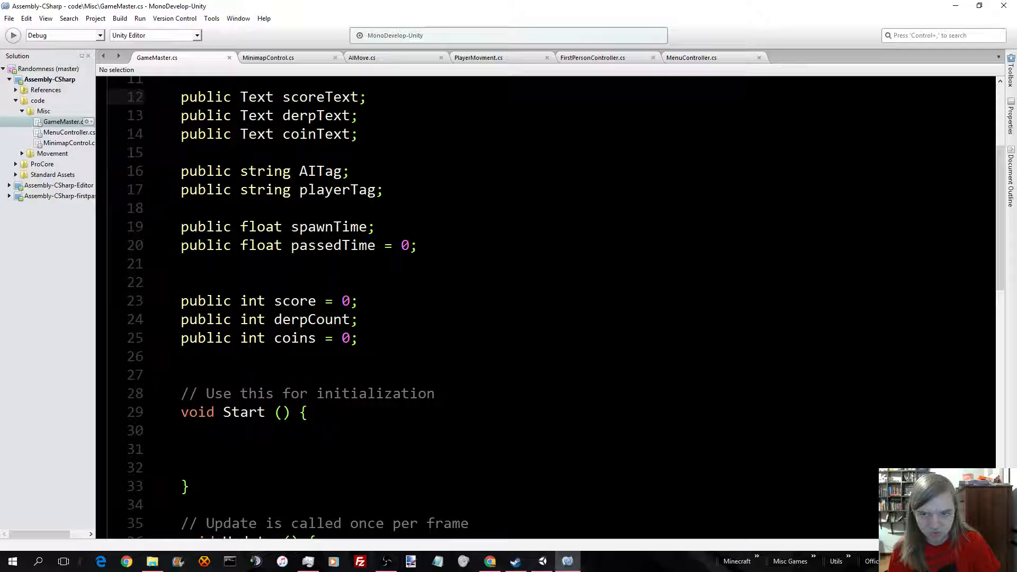
left_click(368, 96)
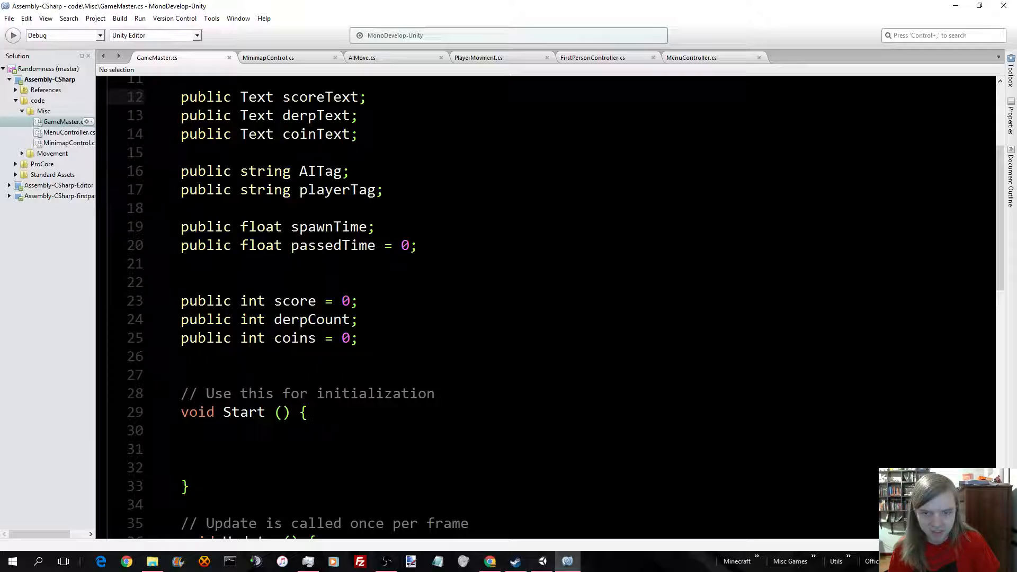
scroll("down", 3)
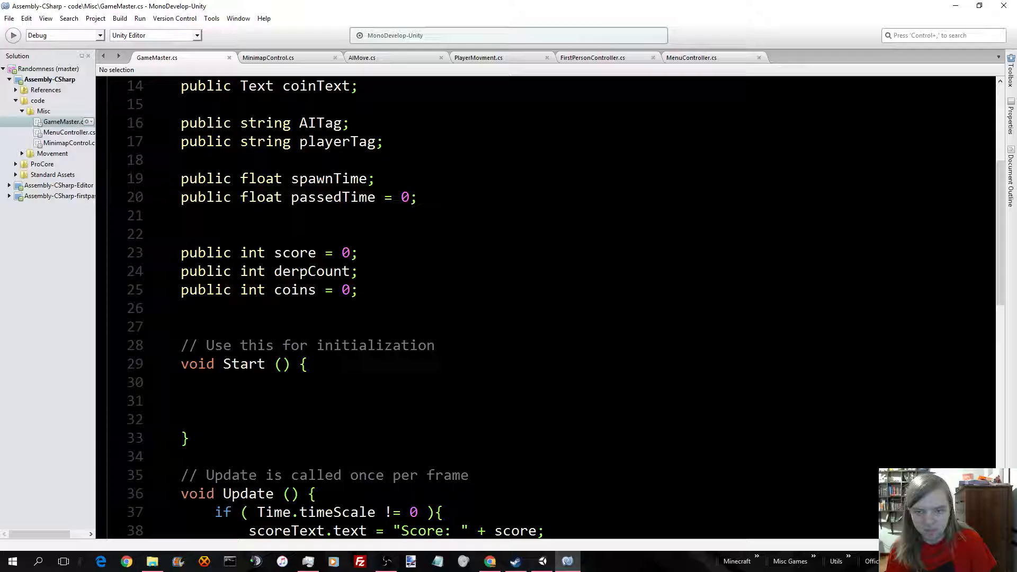
scroll("down", 3)
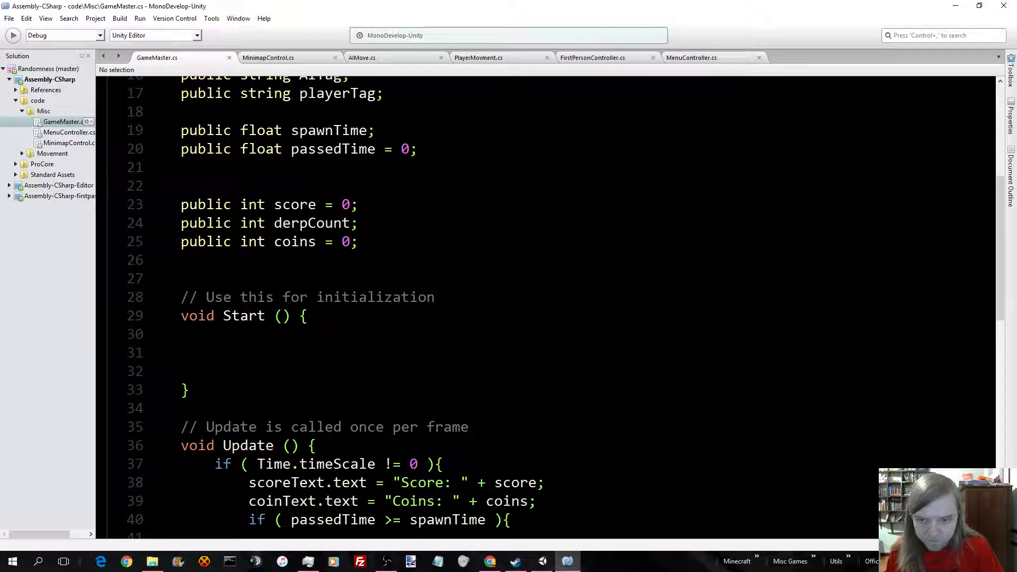
scroll("down", 3)
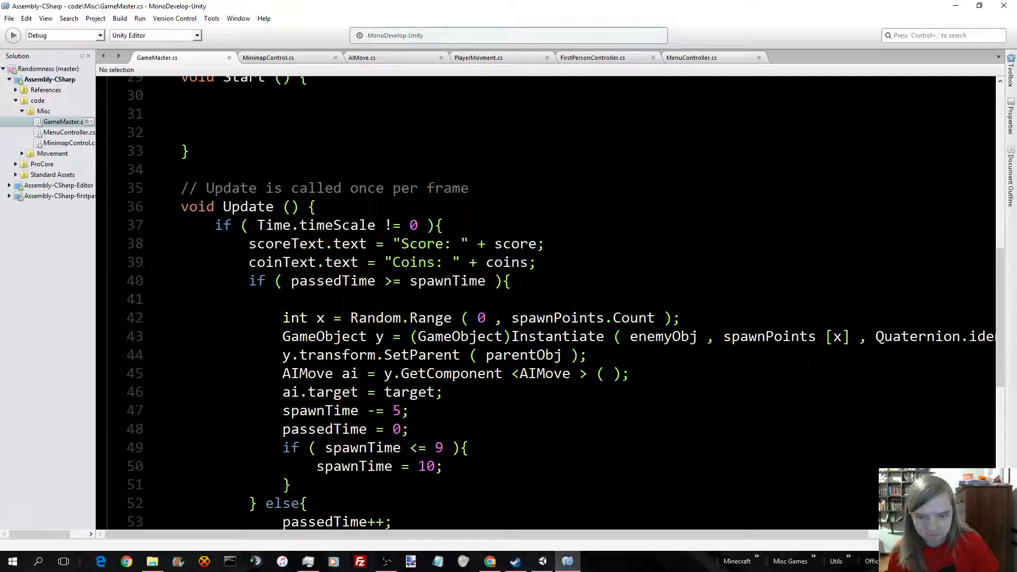
scroll("up", 3)
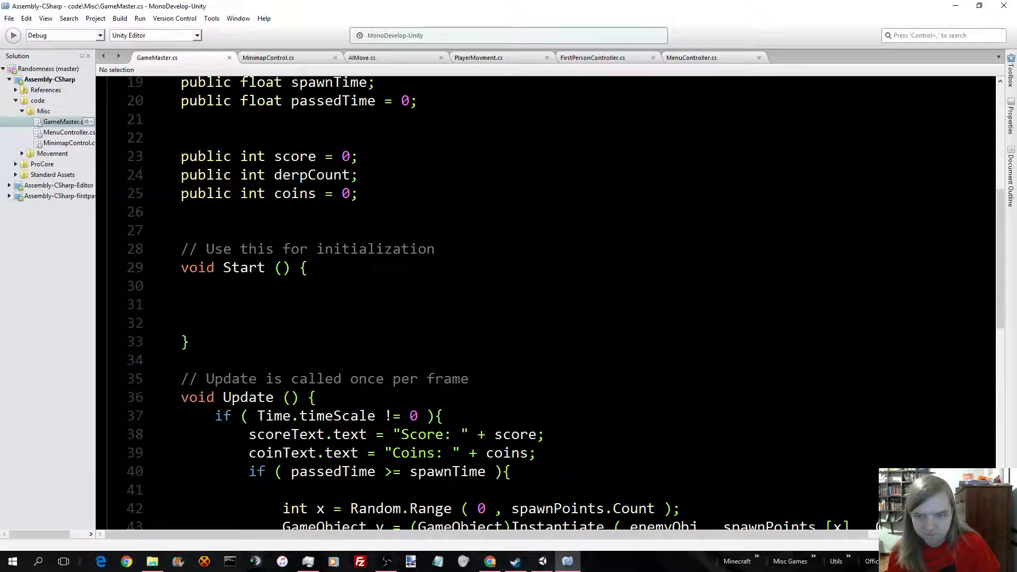
scroll("down", 3)
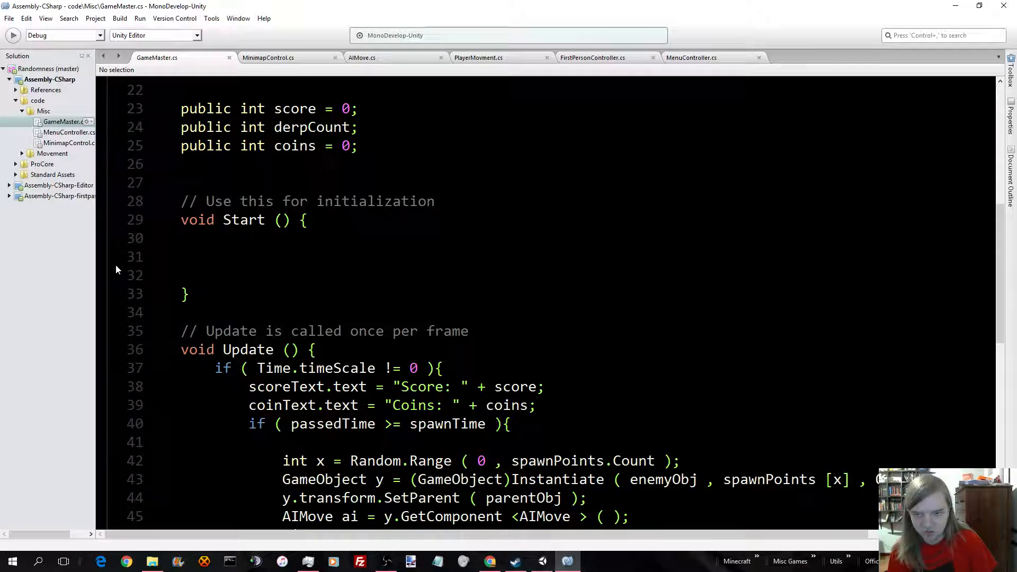
scroll("down", 3)
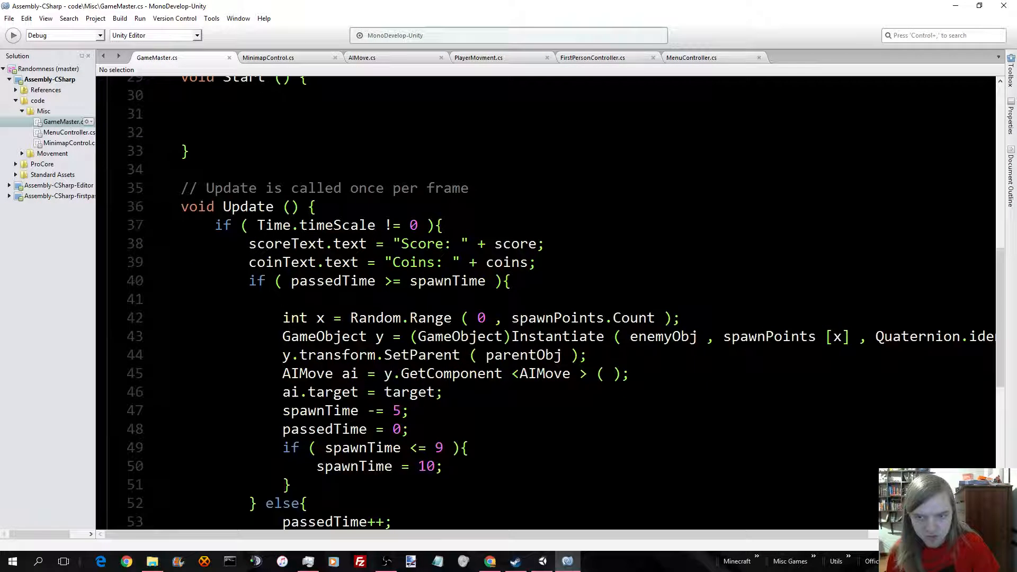
scroll("down", 3)
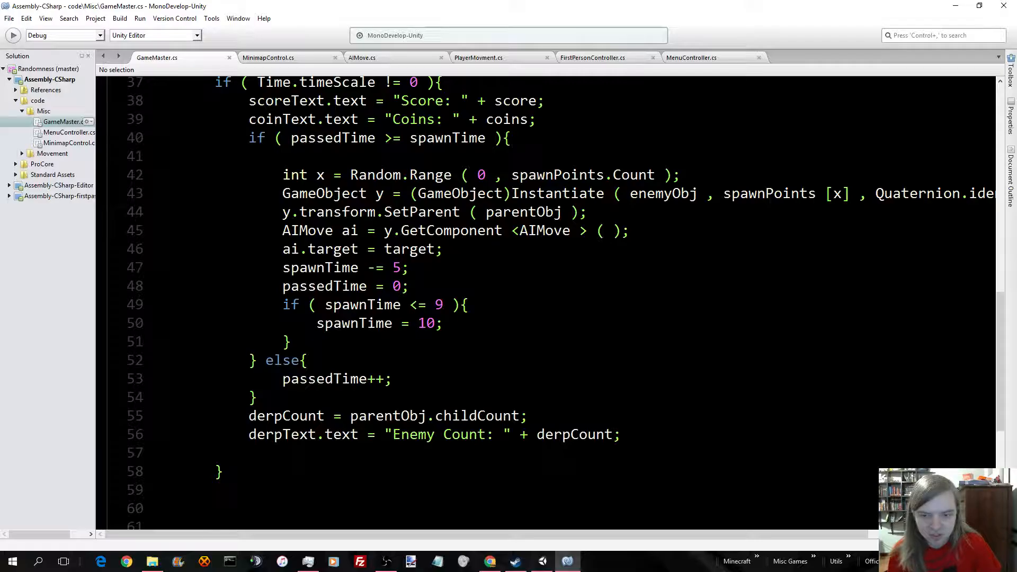
scroll("up", 3)
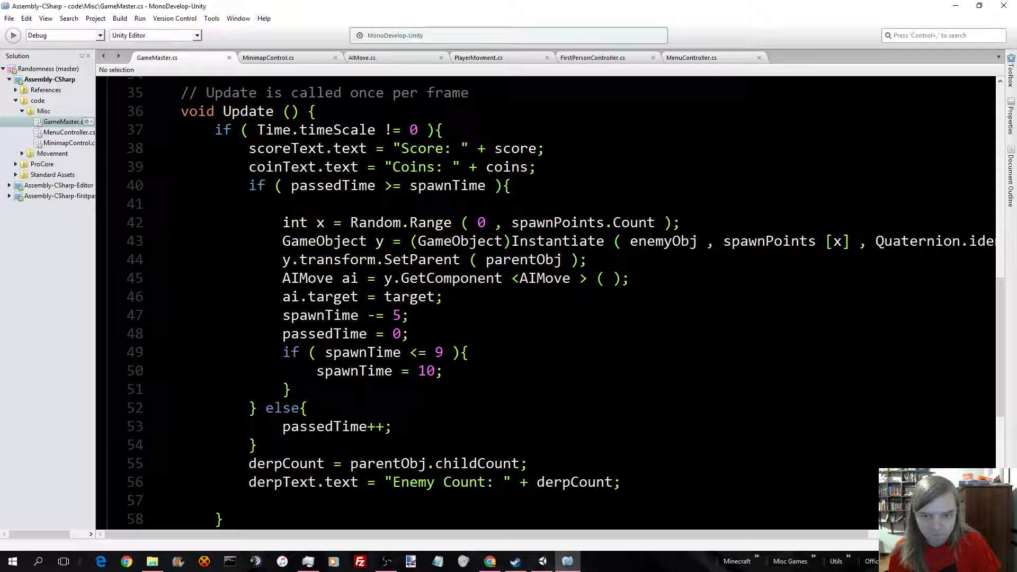
scroll("down", 3)
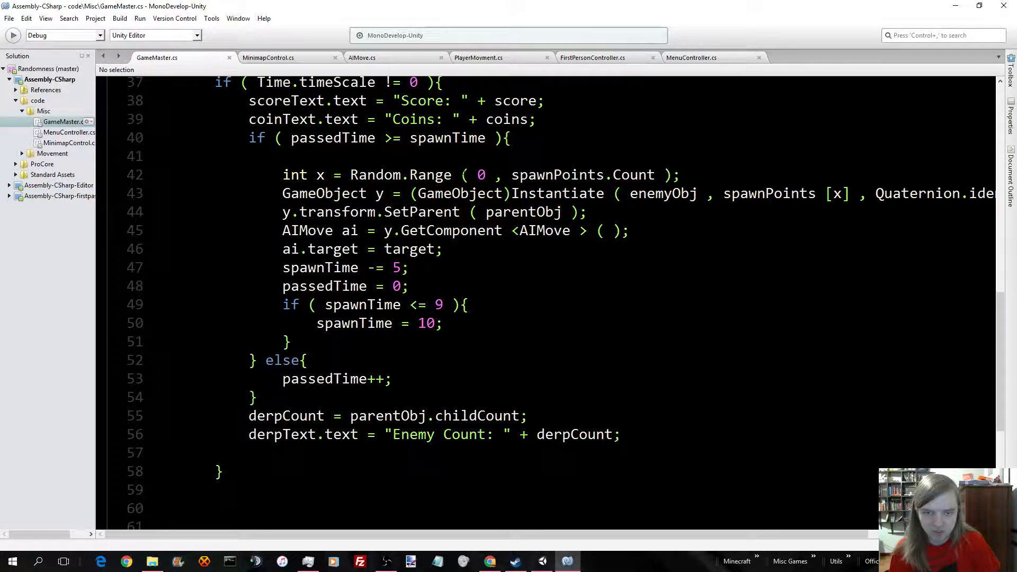
scroll("down", 3)
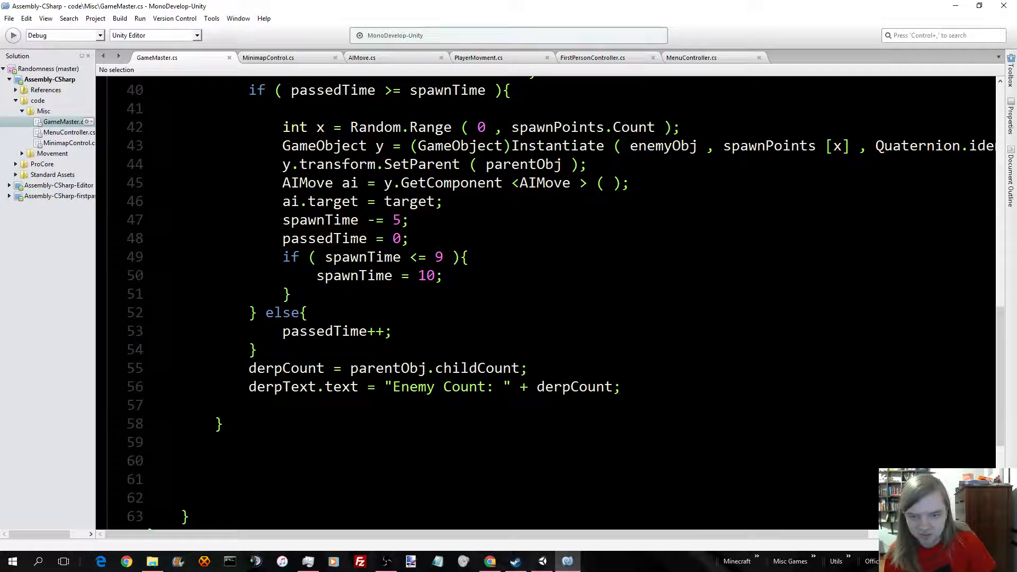
scroll("up", 3)
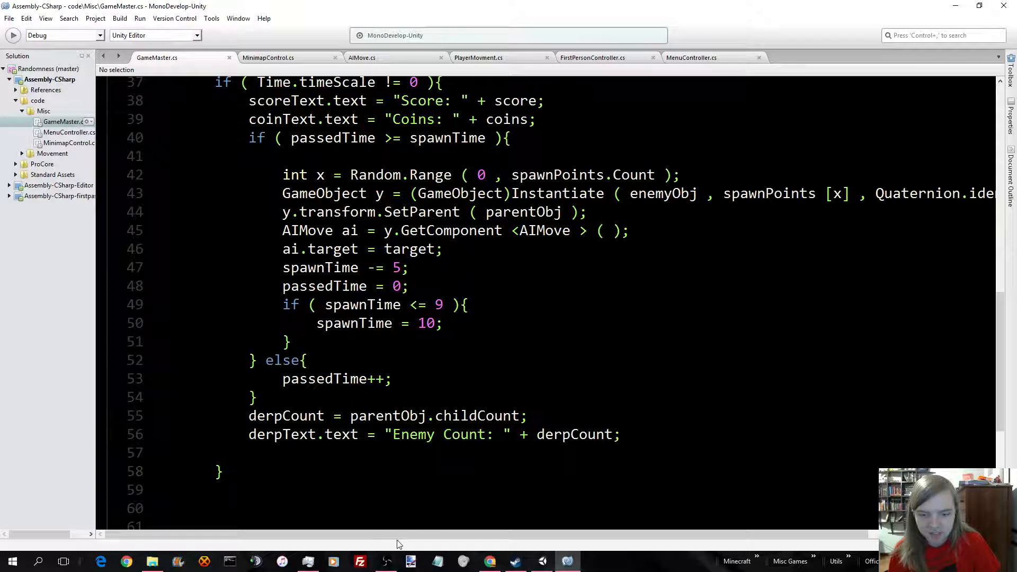
scroll("left", 3)
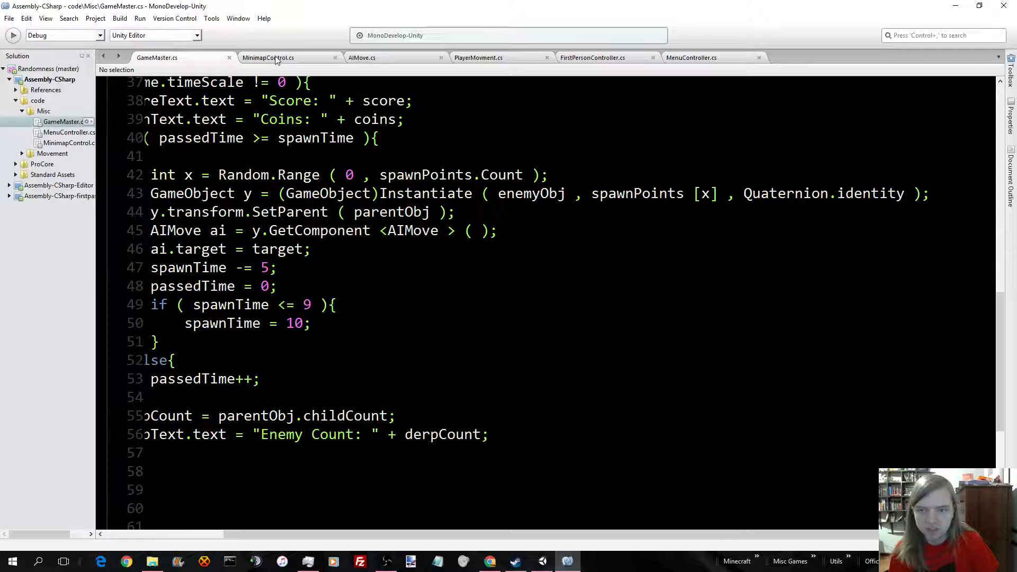
Review MinimapControl.cs's empty Start method and Update's map-toggle logic
left_click(268, 57)
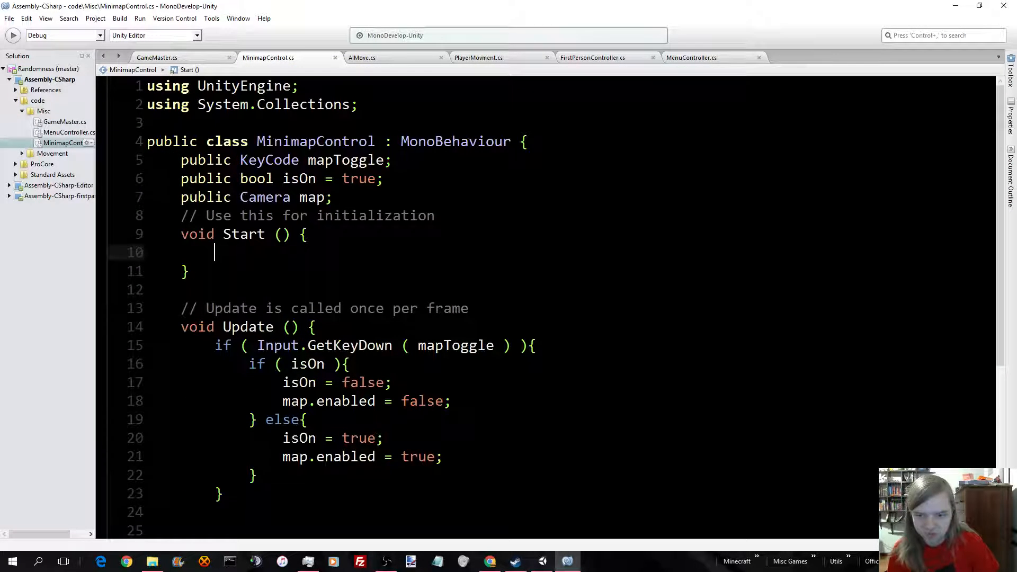
scroll("down", 3)
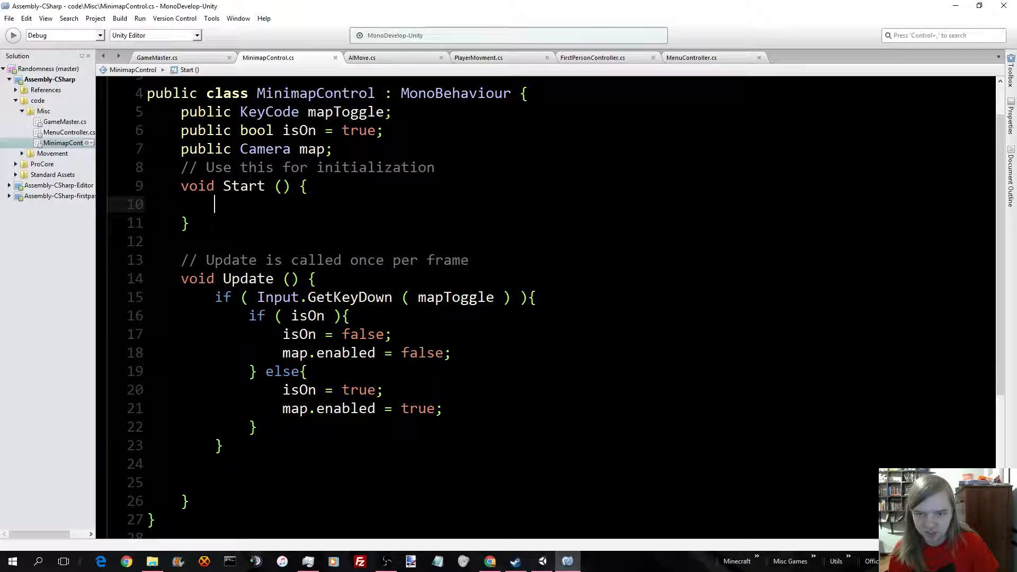
mouse_move(256, 130)
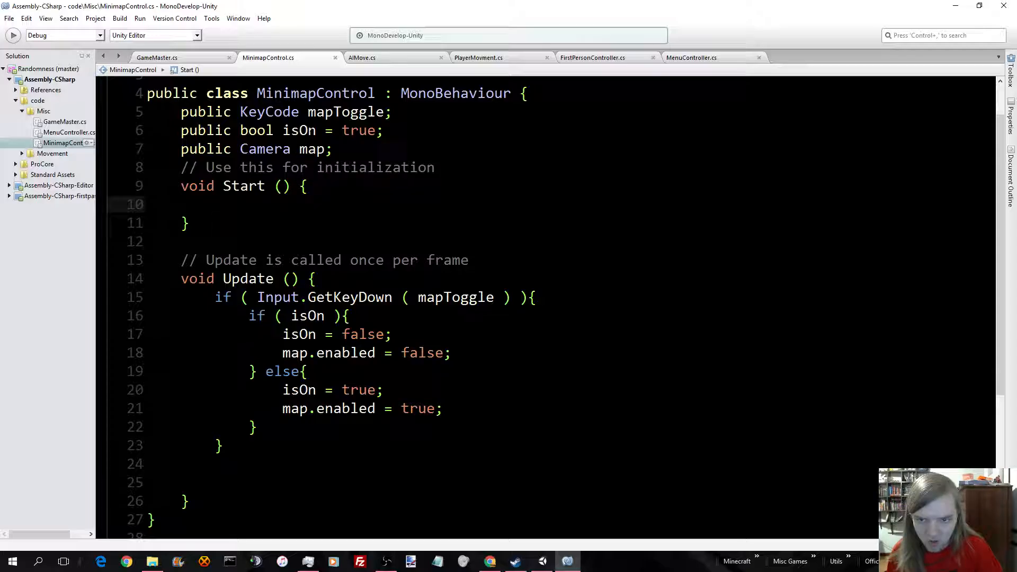
left_click(215, 204)
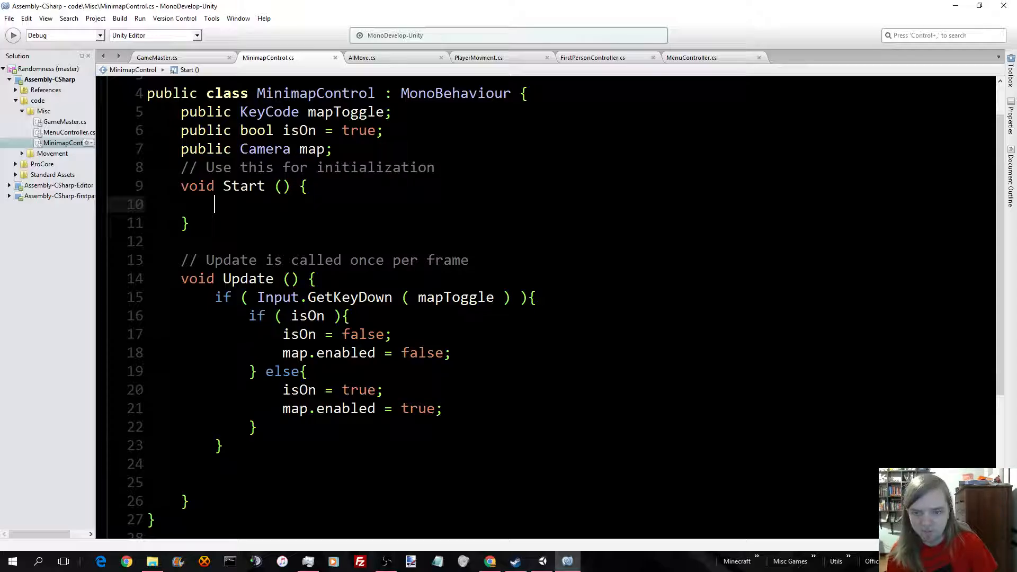
scroll("down", 3)
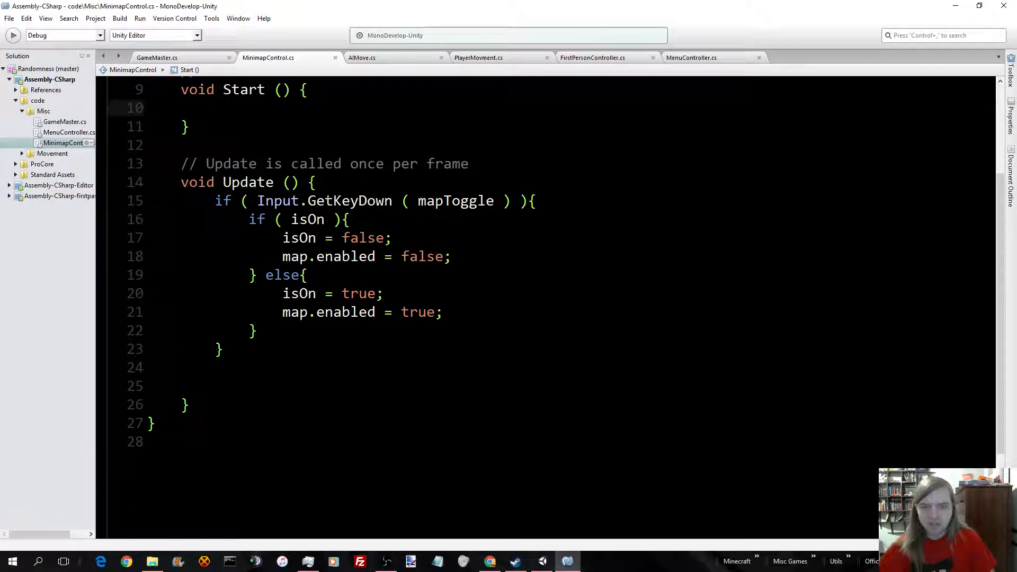
mouse_move(351, 200)
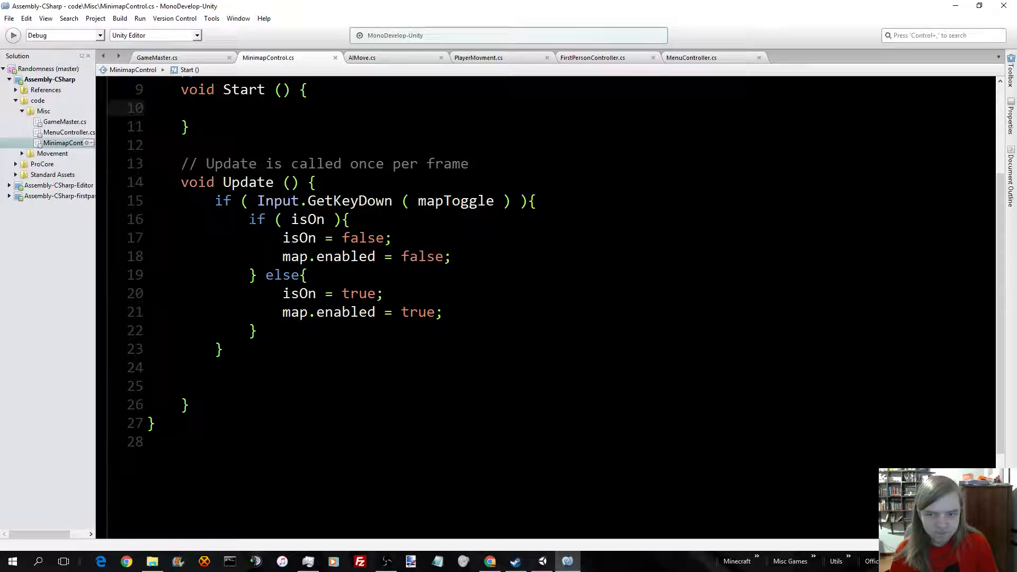
left_click(213, 108)
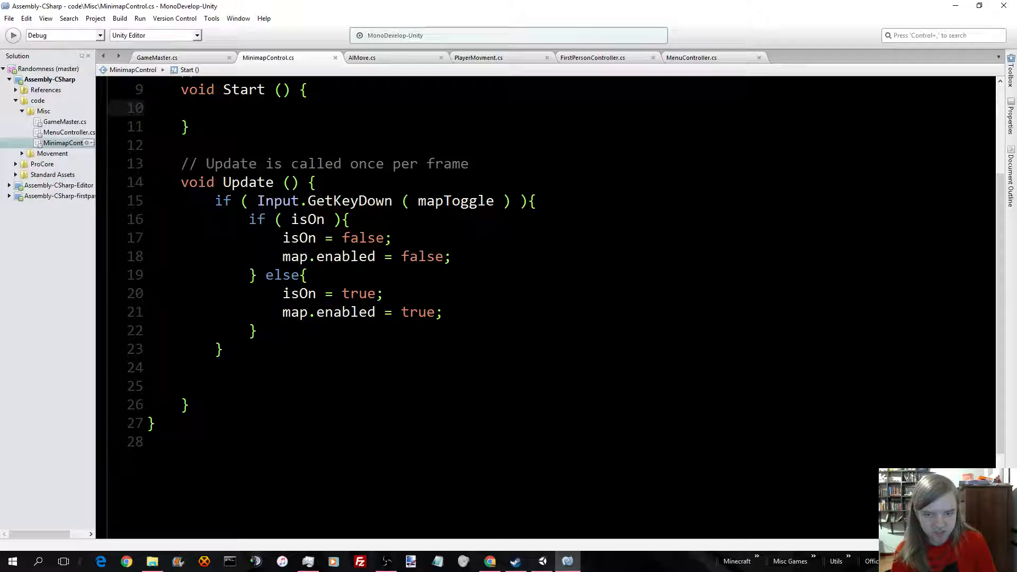
left_click(217, 108)
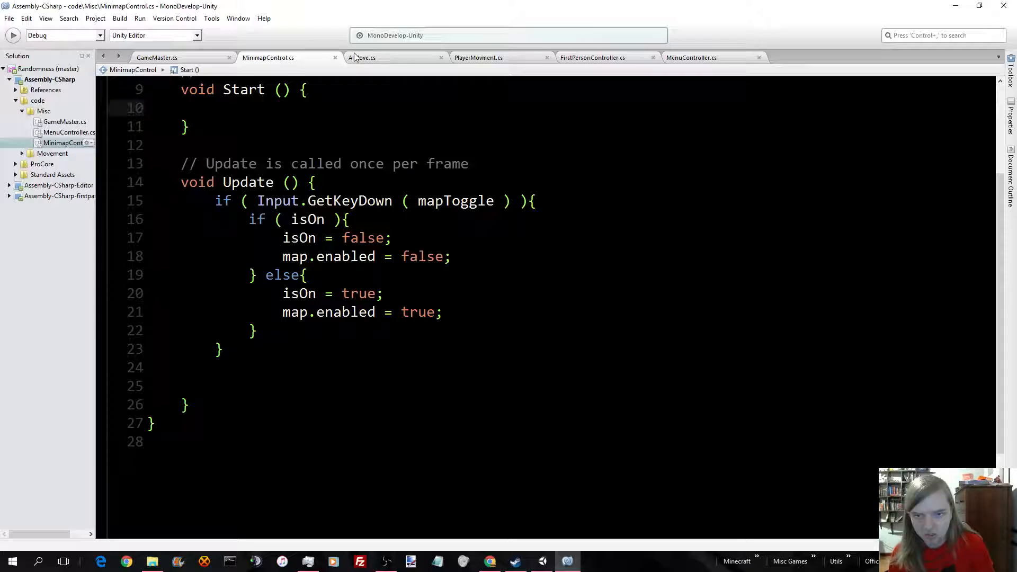
Compare AIMove.cs's GameMaster reference on line 11 against GameMaster.cs
left_click(361, 57)
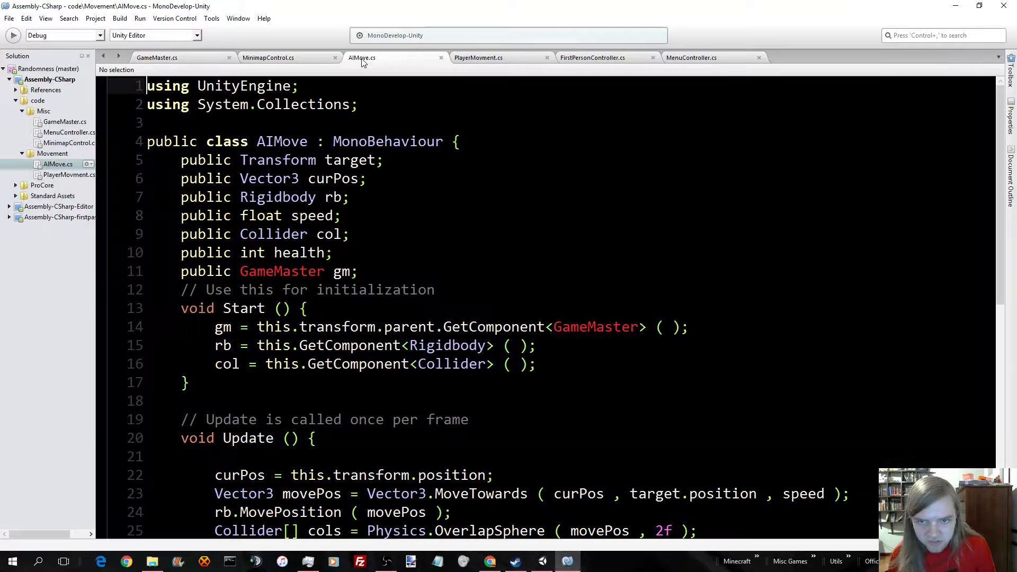
scroll("down", 3)
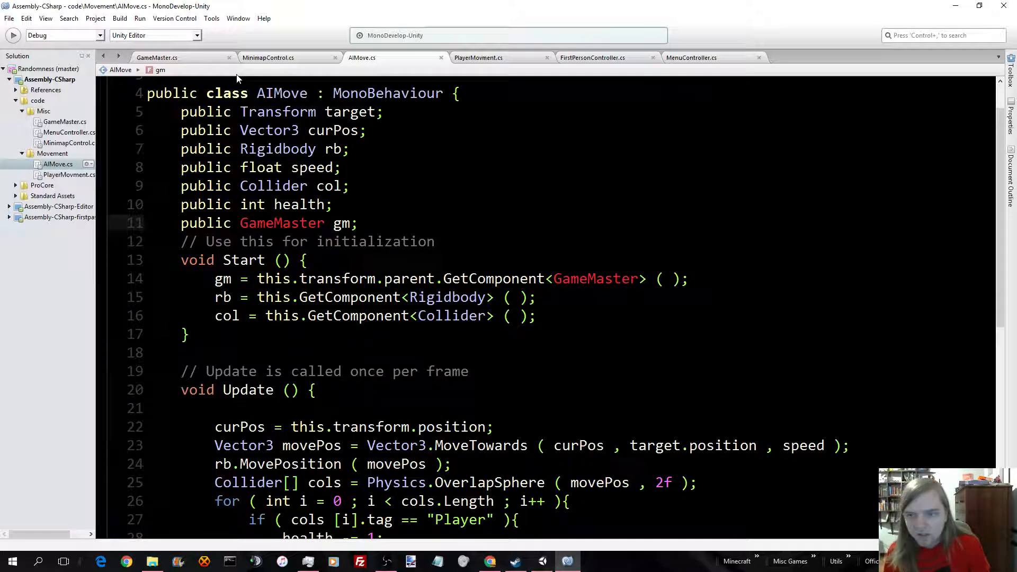
left_click(157, 57)
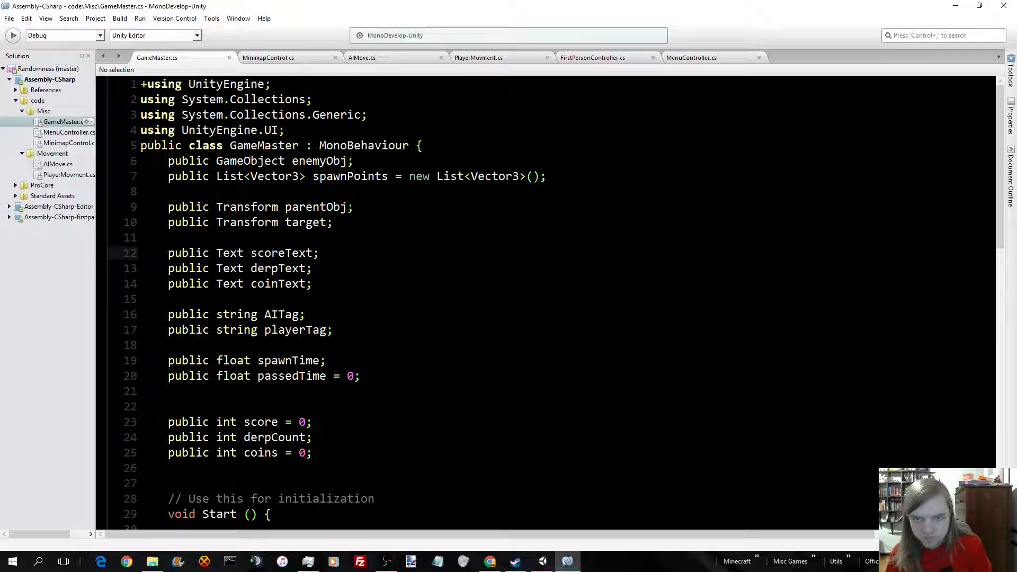
left_click(361, 57)
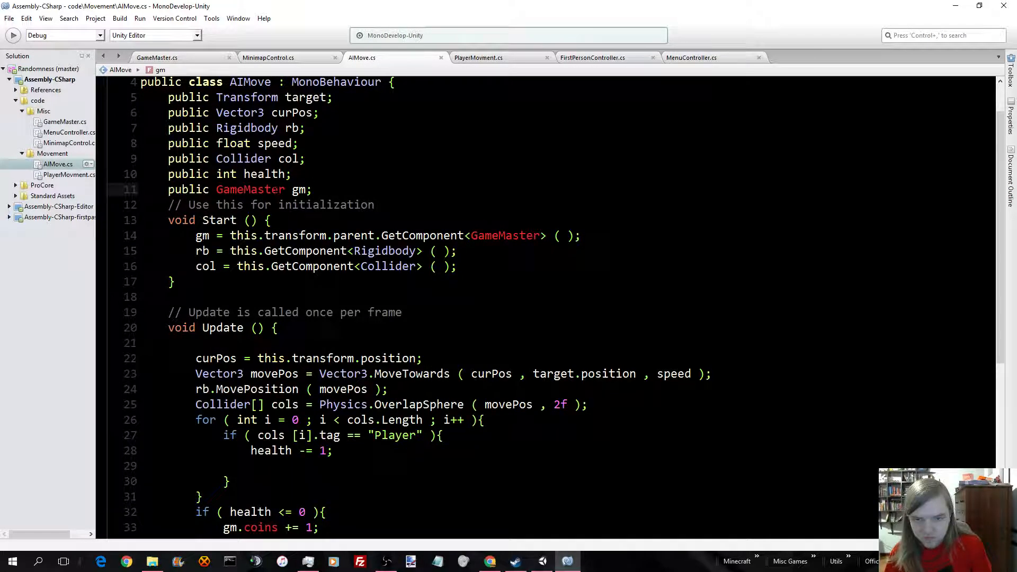
left_click(284, 189)
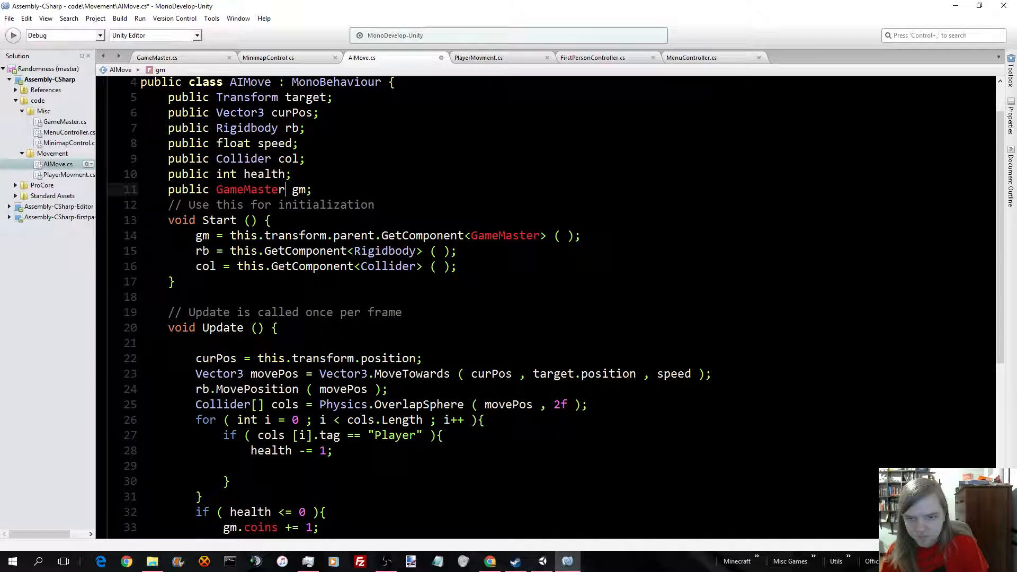
Glance at the Unity Console messages and return to AIMove.cs
left_click(542, 561)
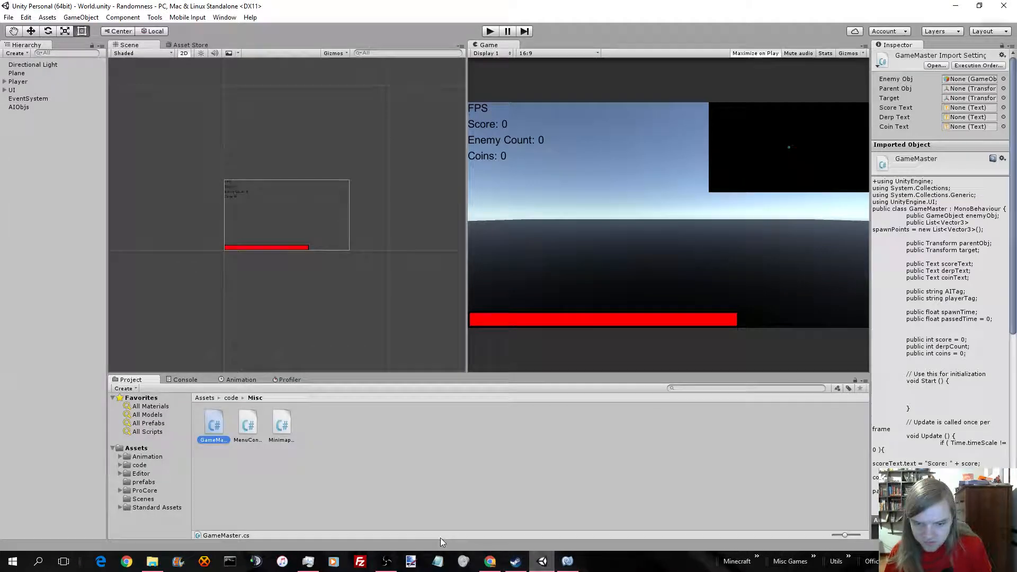
left_click(184, 379)
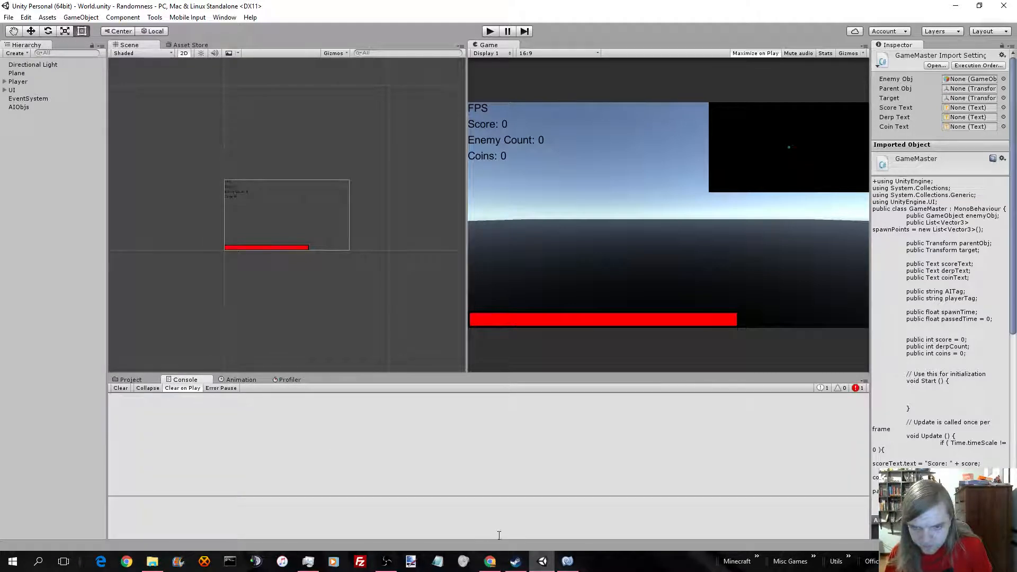
left_click(129, 379)
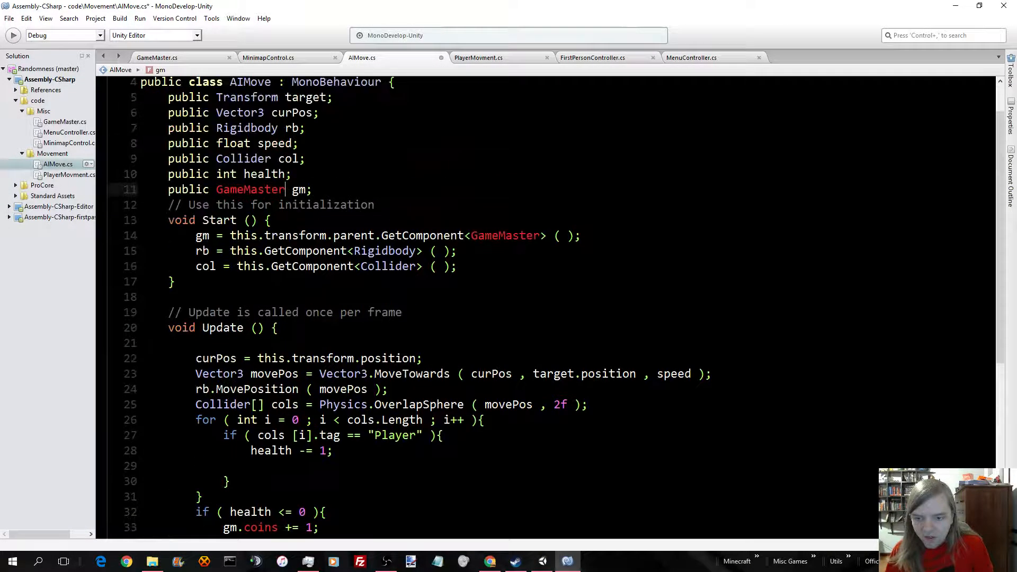
scroll("up", 3)
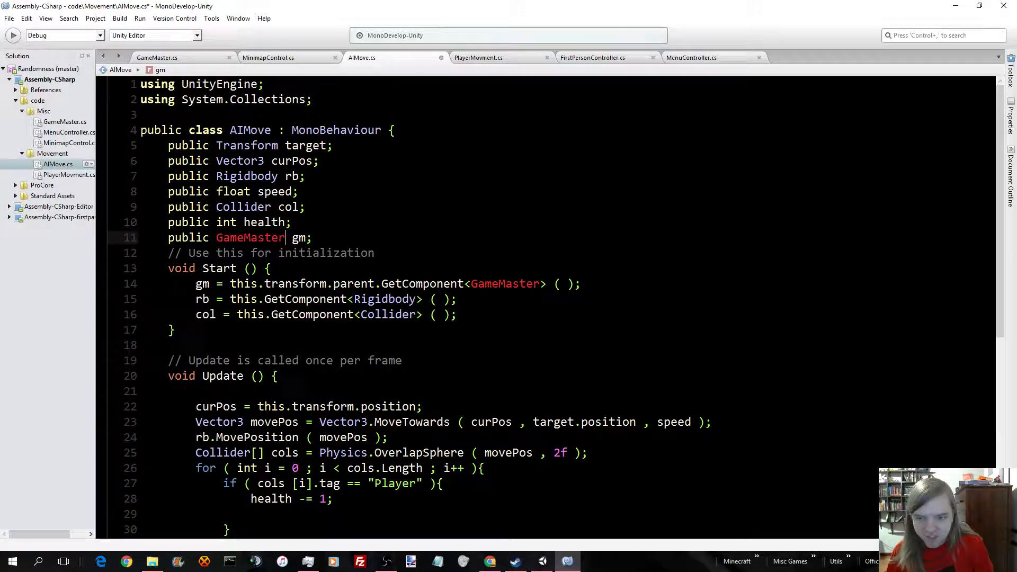
scroll("down", 3)
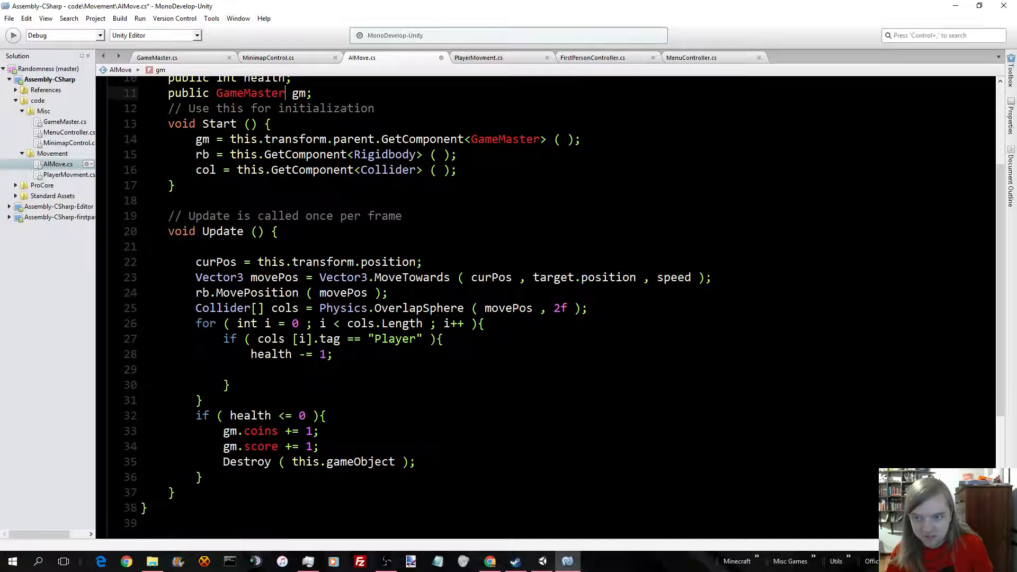
scroll("up", 3)
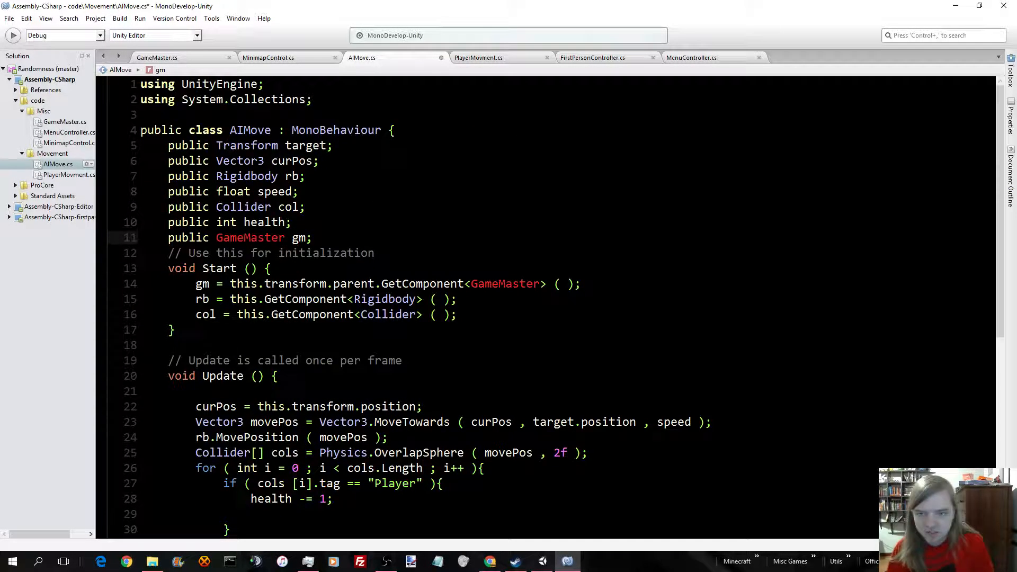
left_click(285, 237)
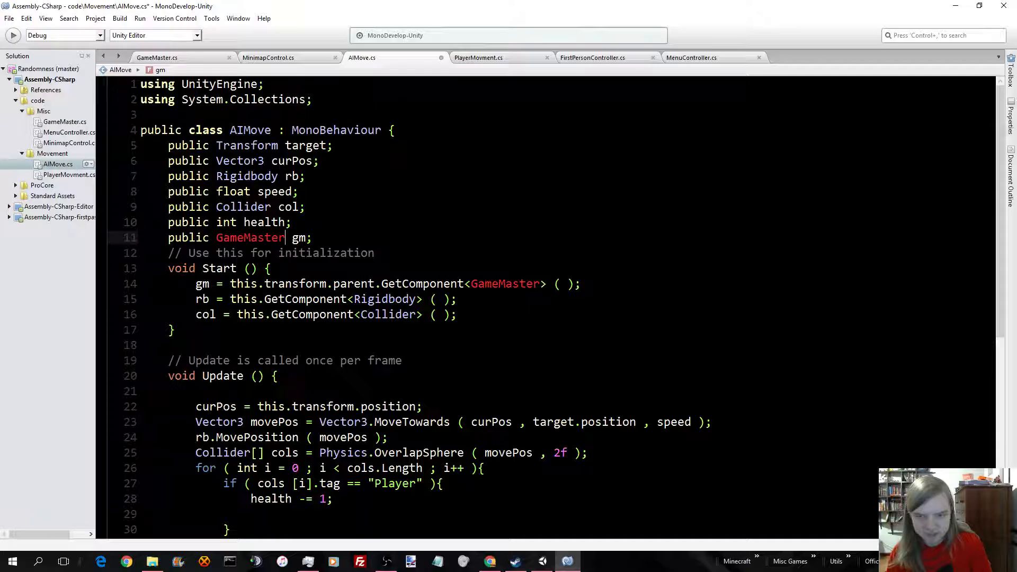
scroll("down", 3)
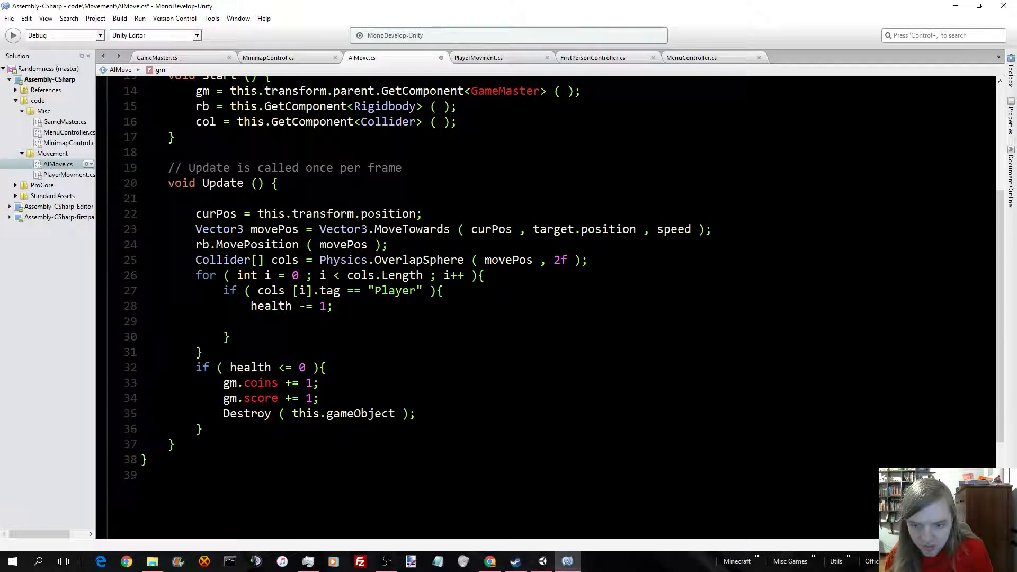
scroll("up", 3)
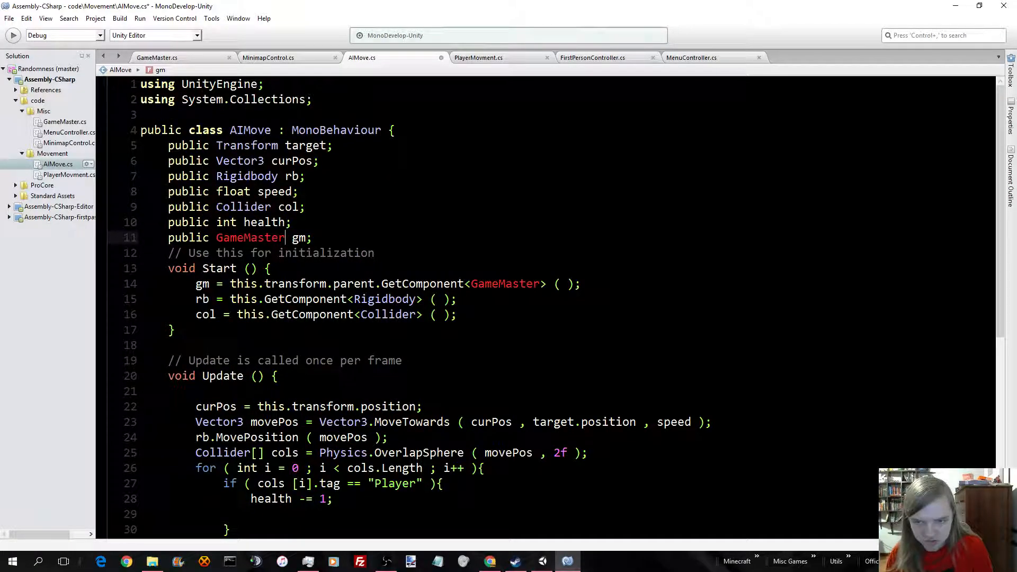
scroll("up", 3)
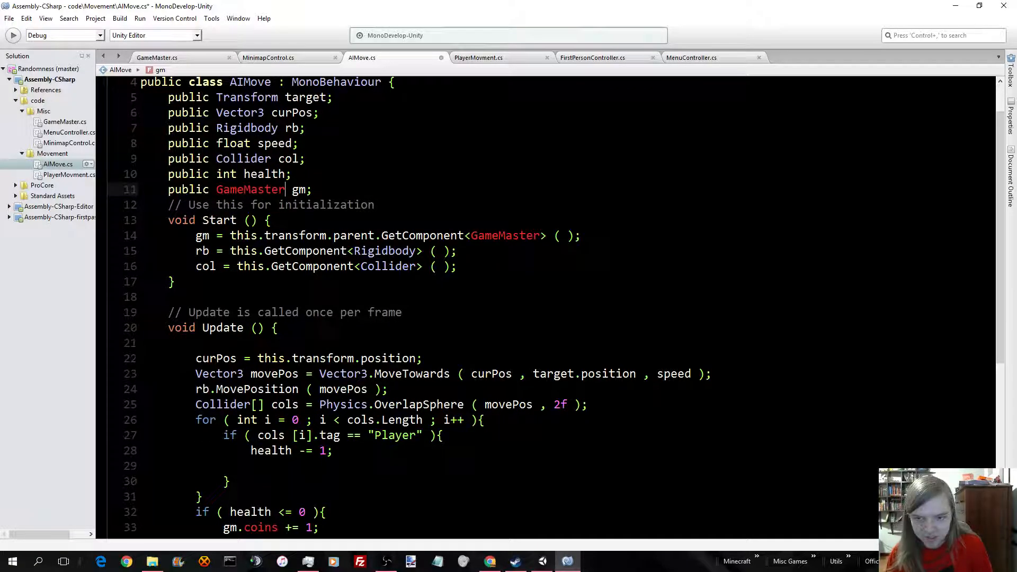
scroll("down", 3)
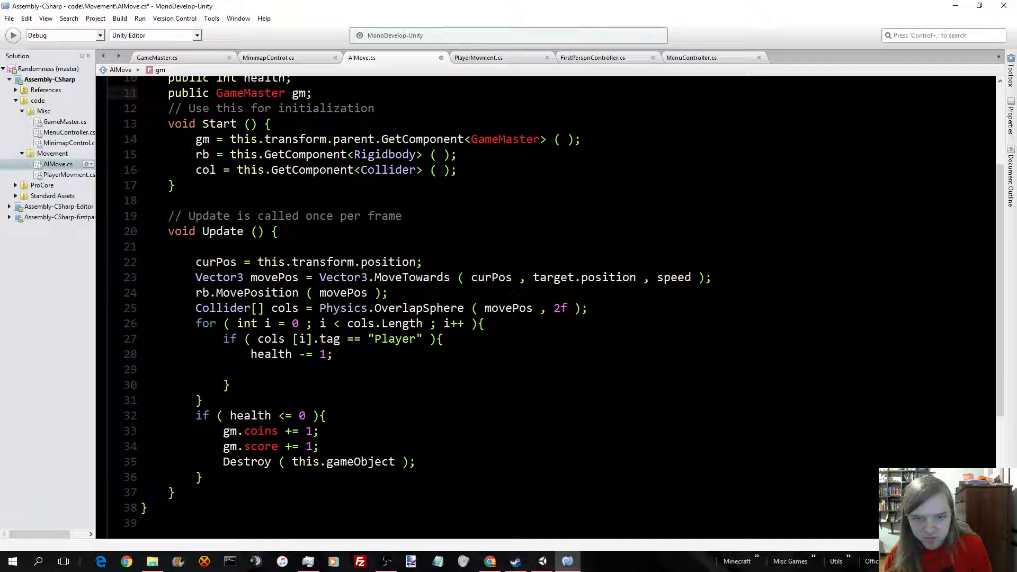
left_click(284, 93)
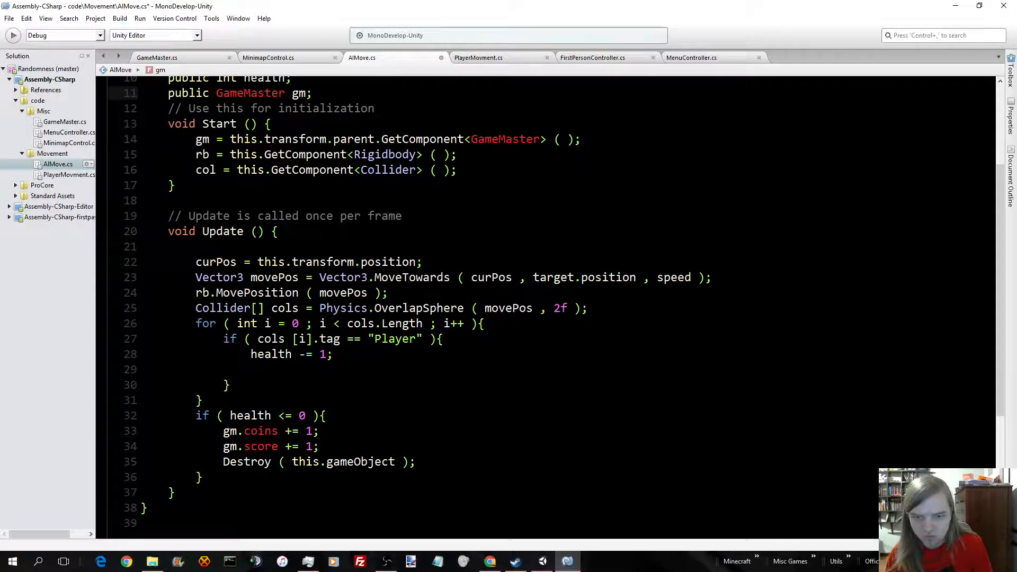
scroll("down", 3)
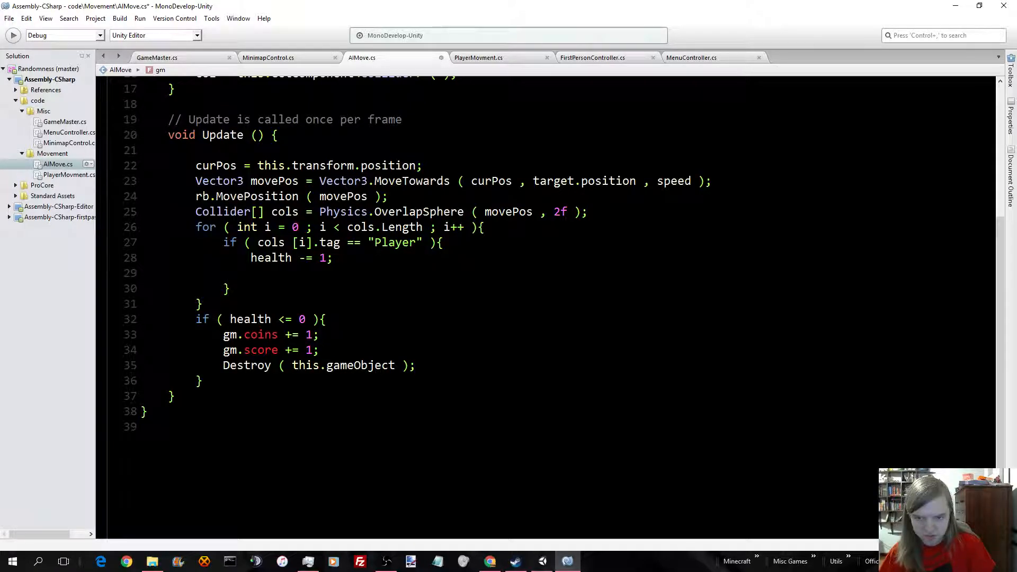
Finish AIMove.cs, then review PlayerMovment.cs's jump and speed fields and RigidBodyMove input handling
scroll("up", 3)
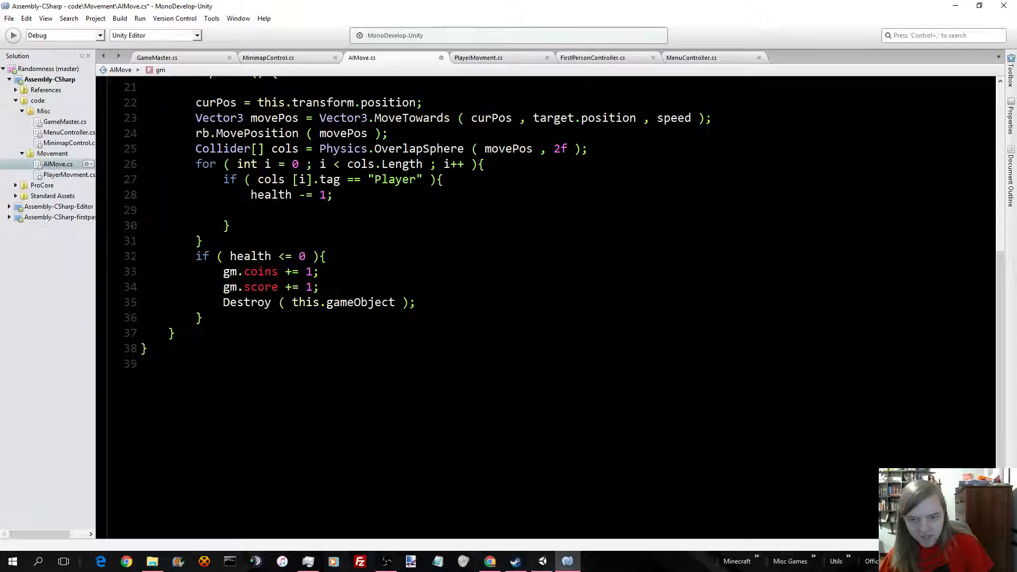
left_click(478, 57)
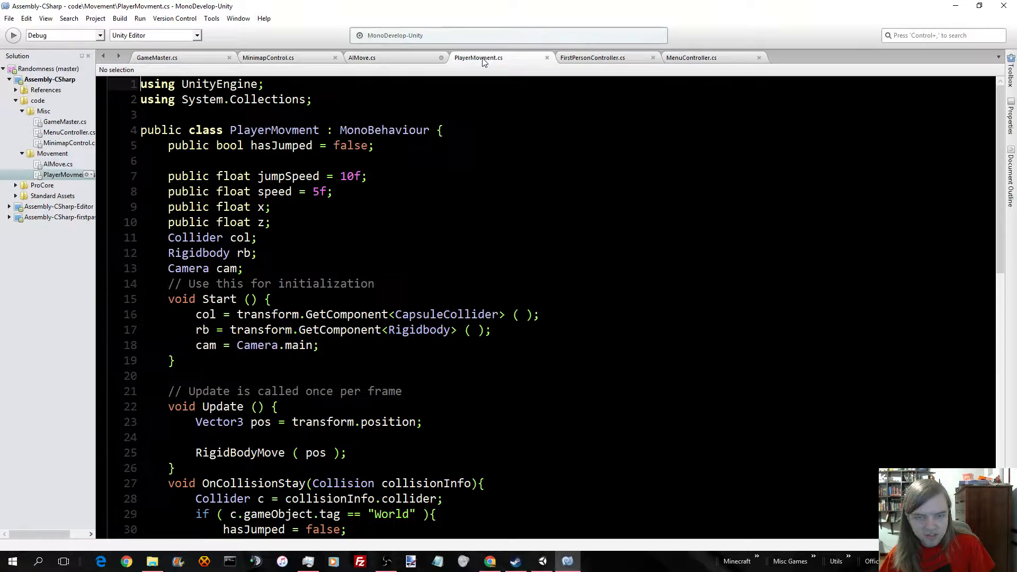
scroll("down", 3)
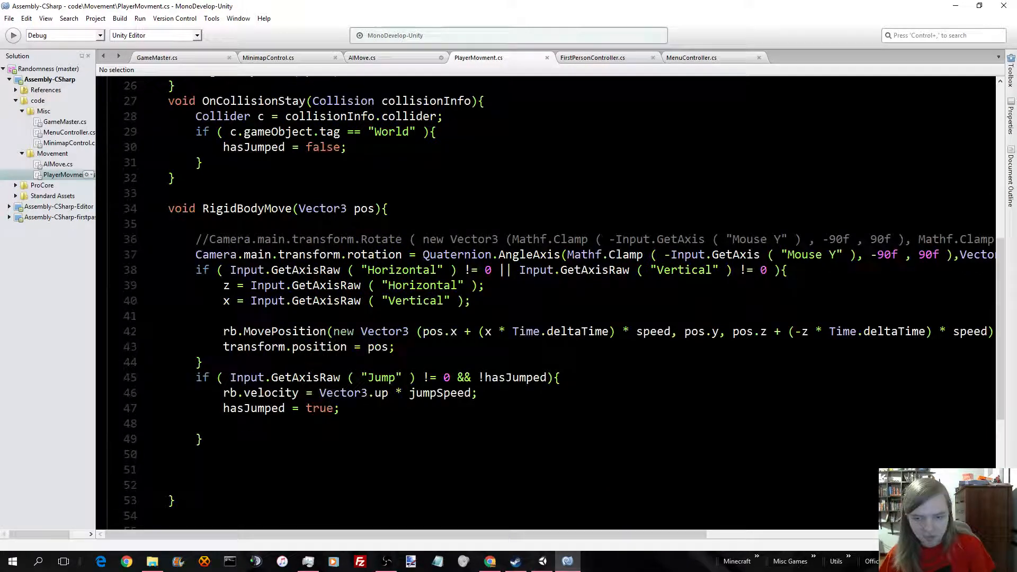
scroll("up", 3)
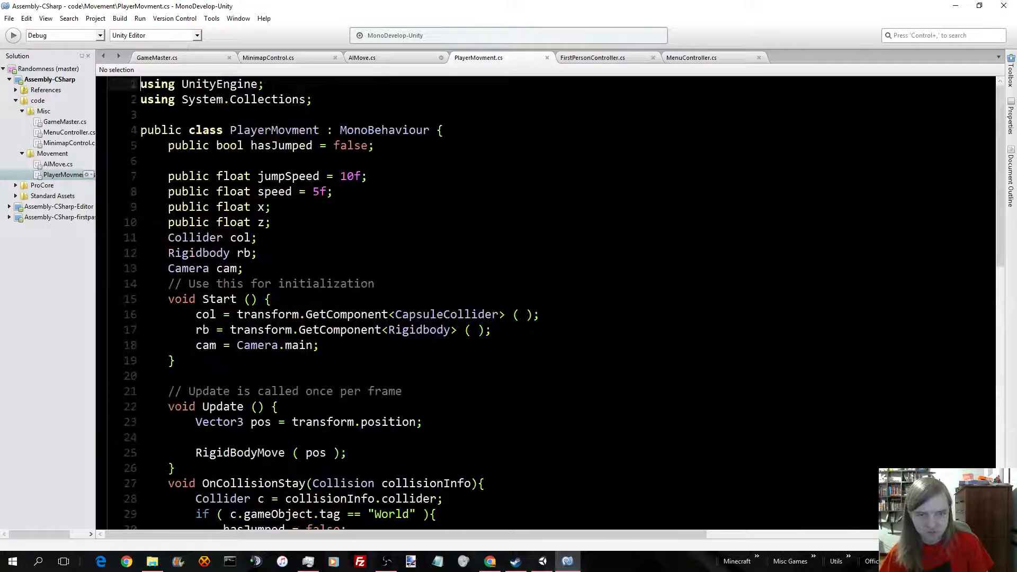
Read through FirstPersonController.cs's Update and FixedUpdate logic, ending on MenuController.cs
left_click(591, 57)
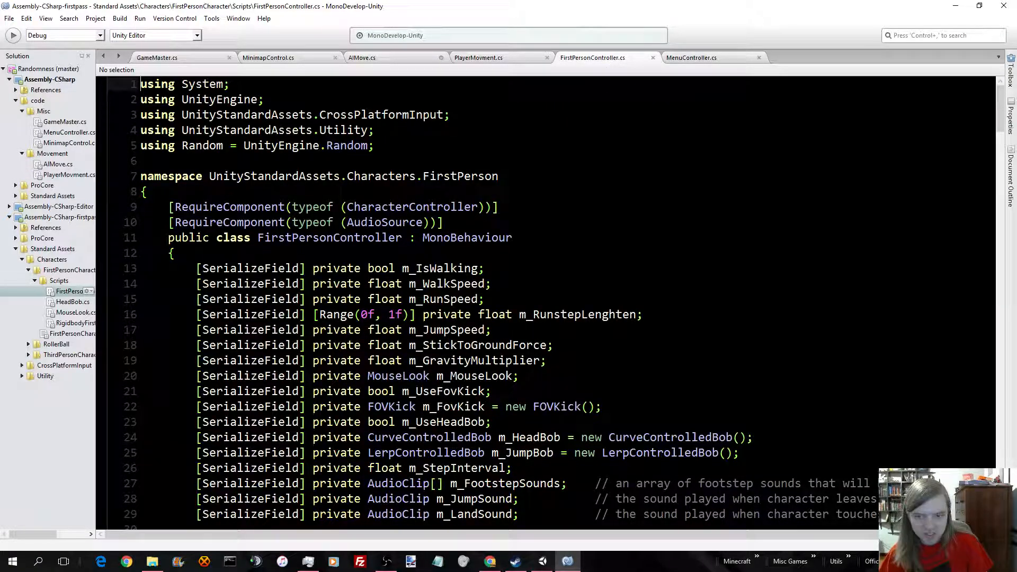
scroll("down", 3)
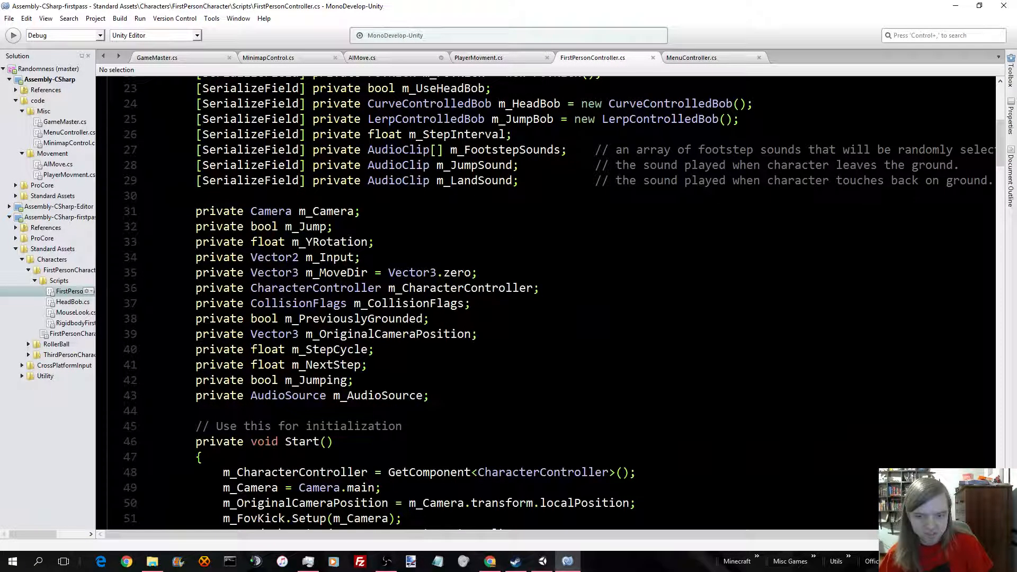
scroll("down", 3)
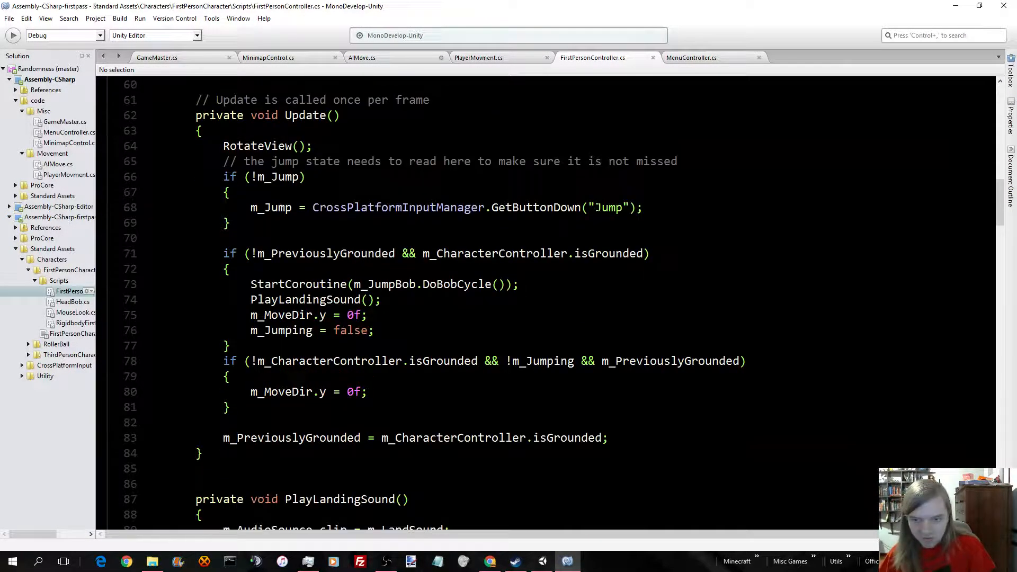
scroll("down", 3)
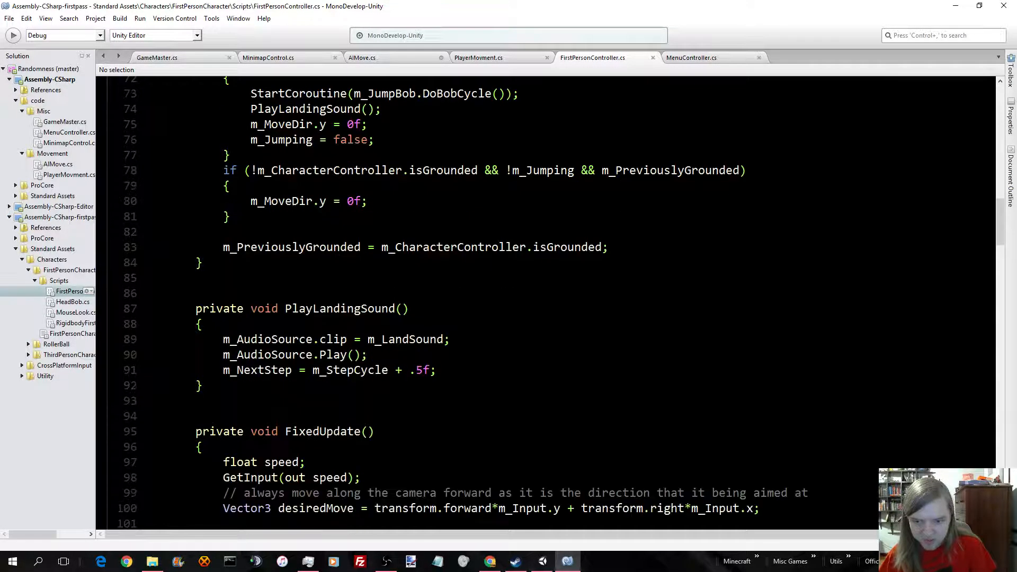
scroll("down", 3)
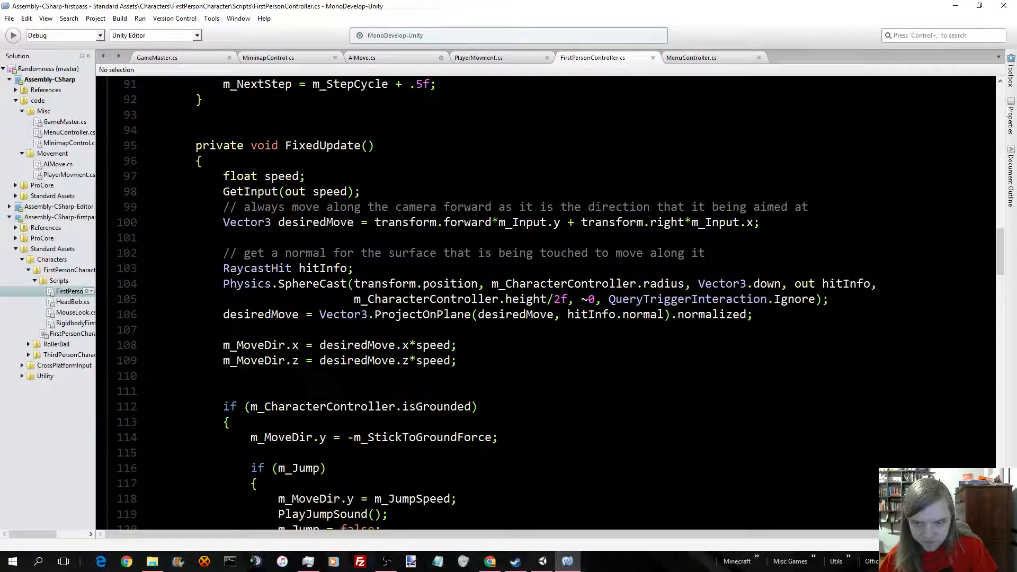
scroll("down", 3)
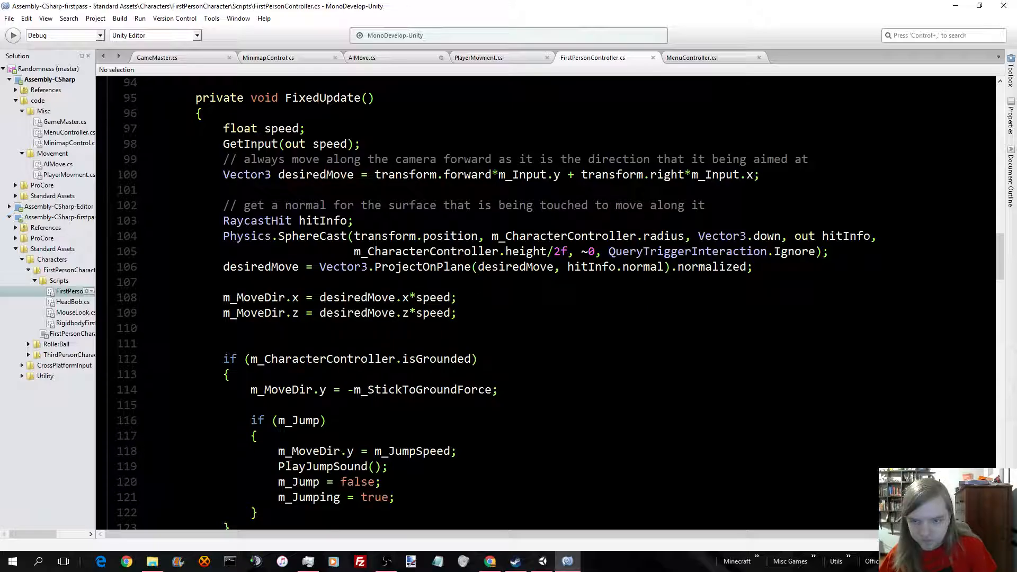
scroll("down", 3)
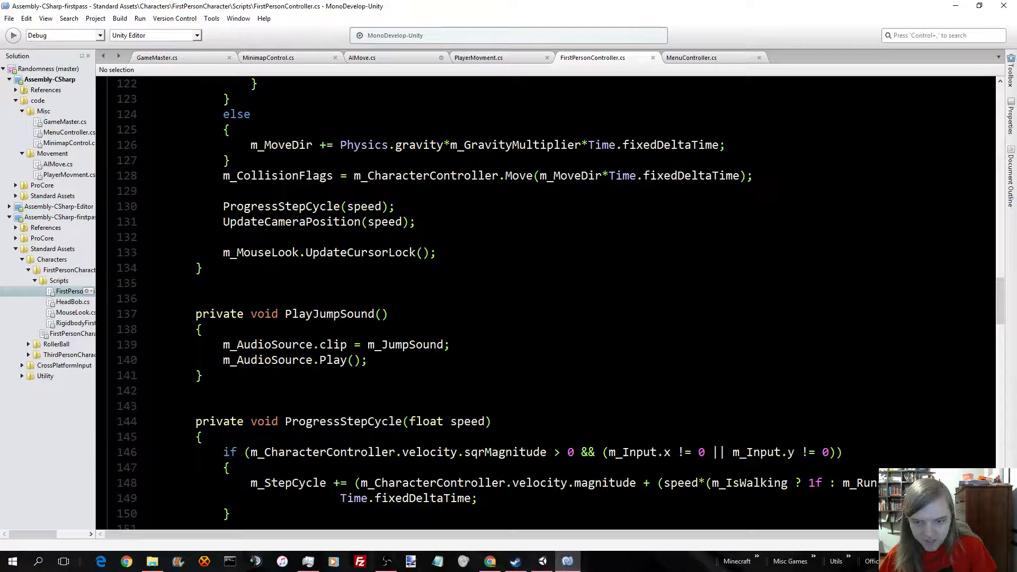
left_click(691, 58)
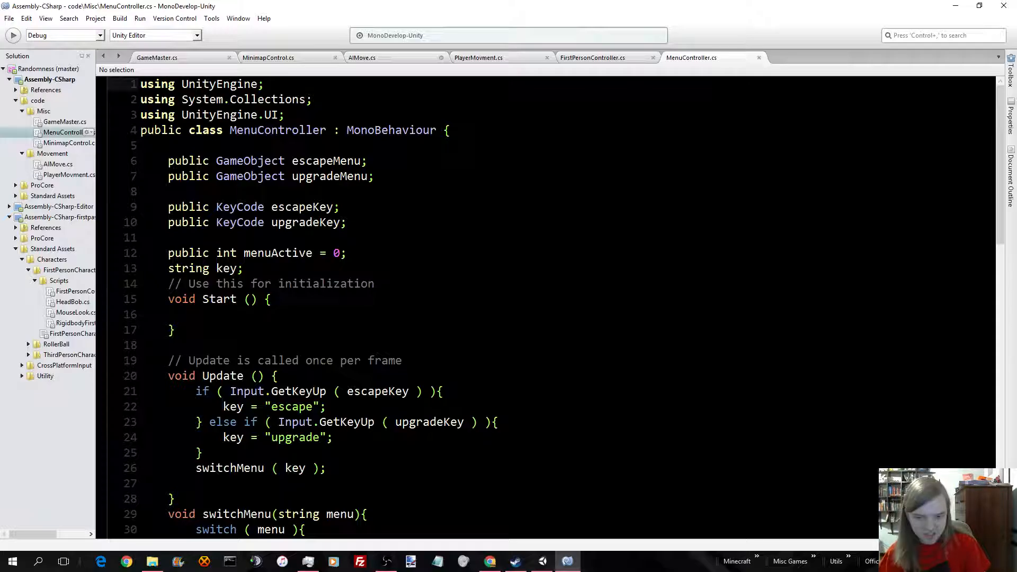
Scroll MenuController.cs to switchMenu's escape and upgrade cases toggling menus, menuActive and time scale
scroll("down", 3)
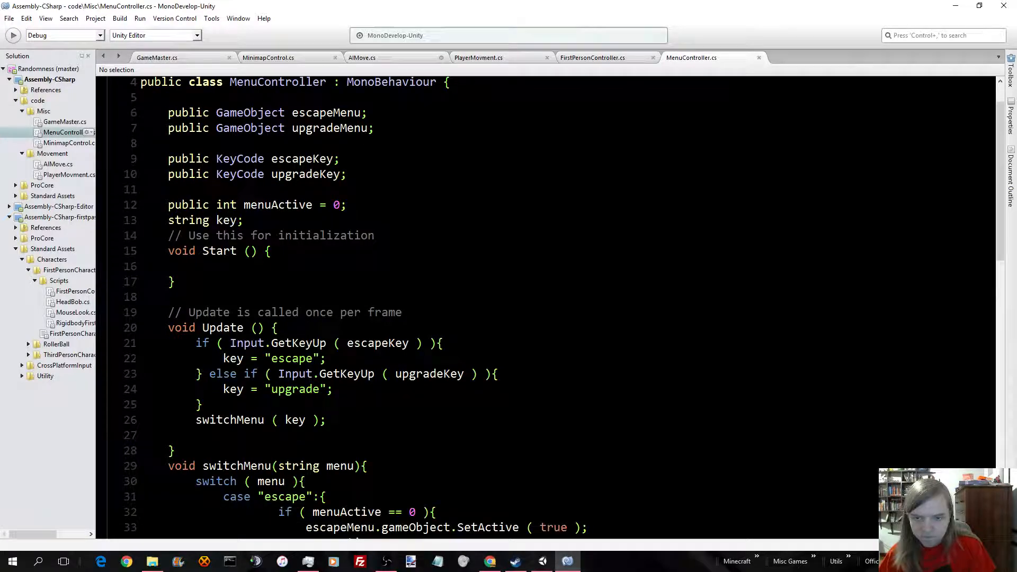
scroll("up", 3)
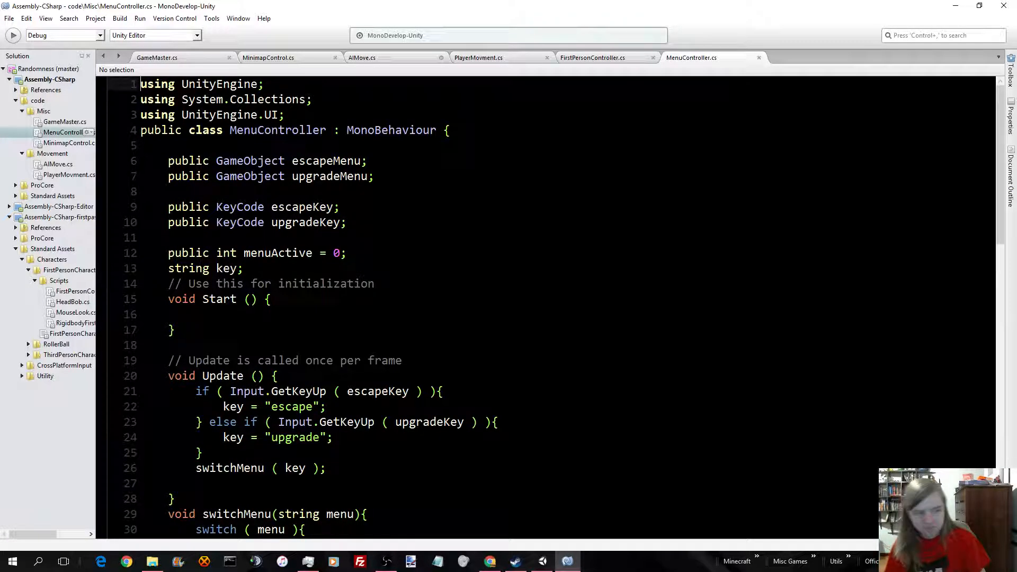
scroll("down", 3)
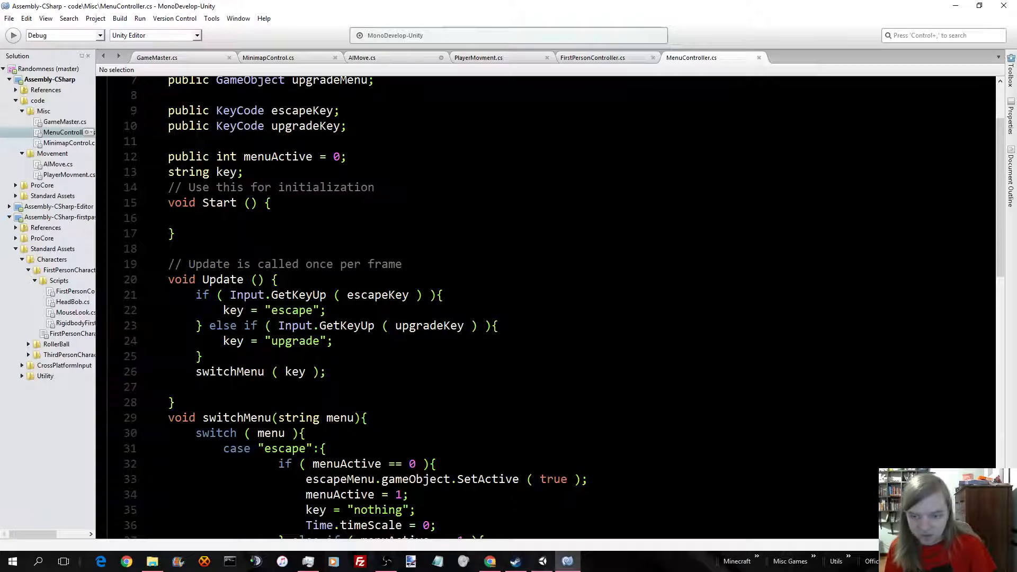
scroll("down", 3)
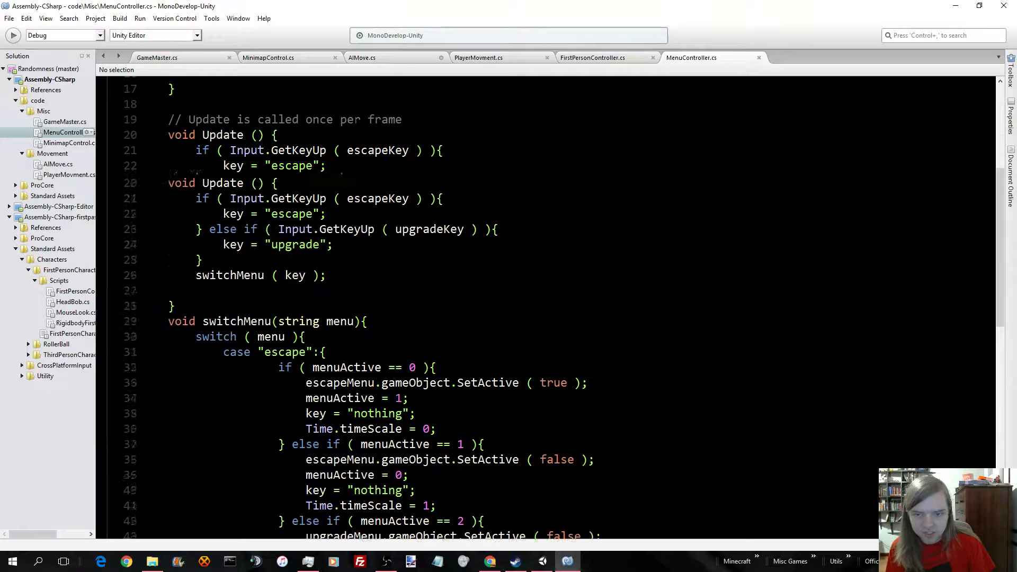
scroll("up", 3)
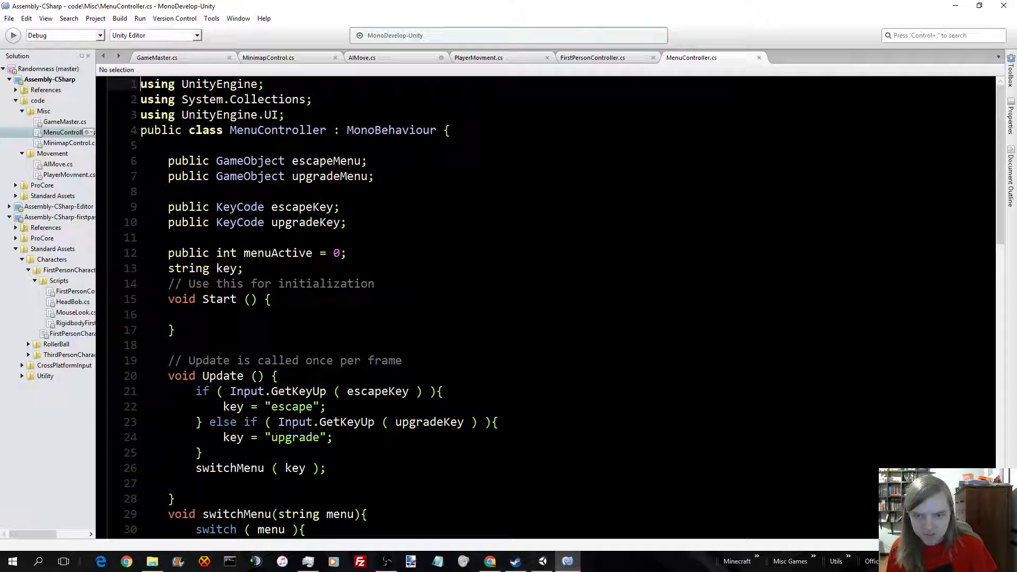
scroll("down", 3)
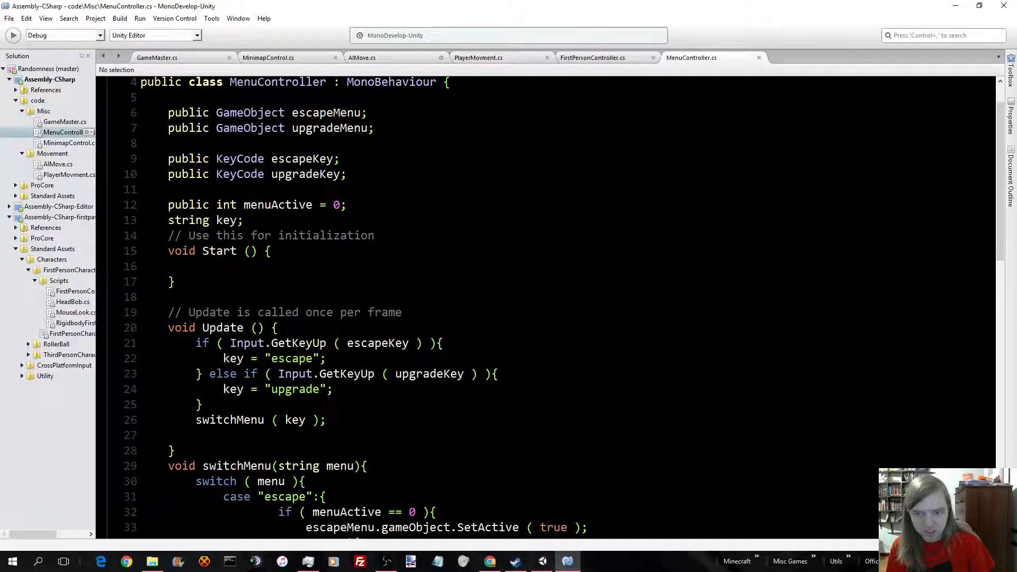
scroll("down", 3)
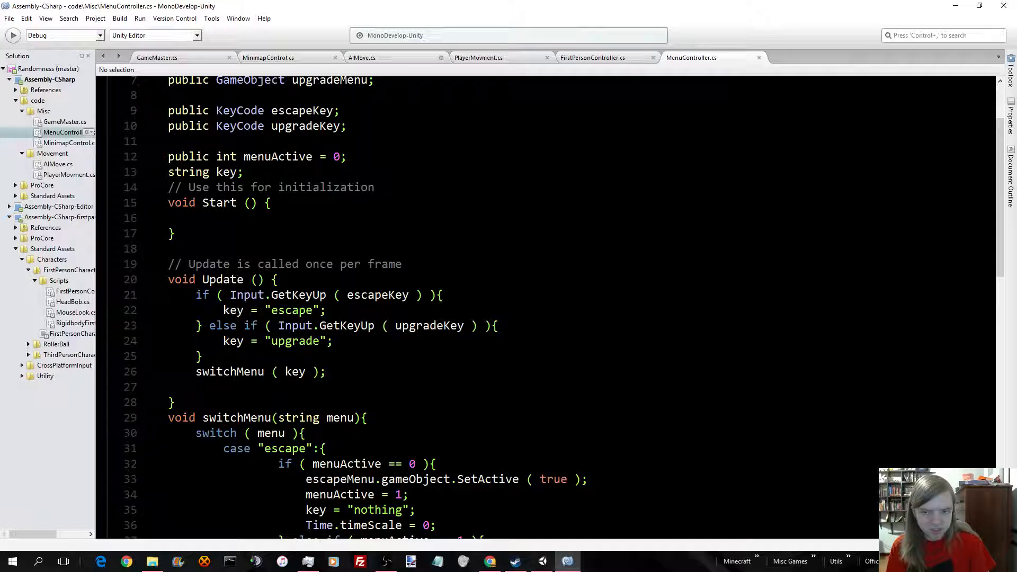
scroll("down", 3)
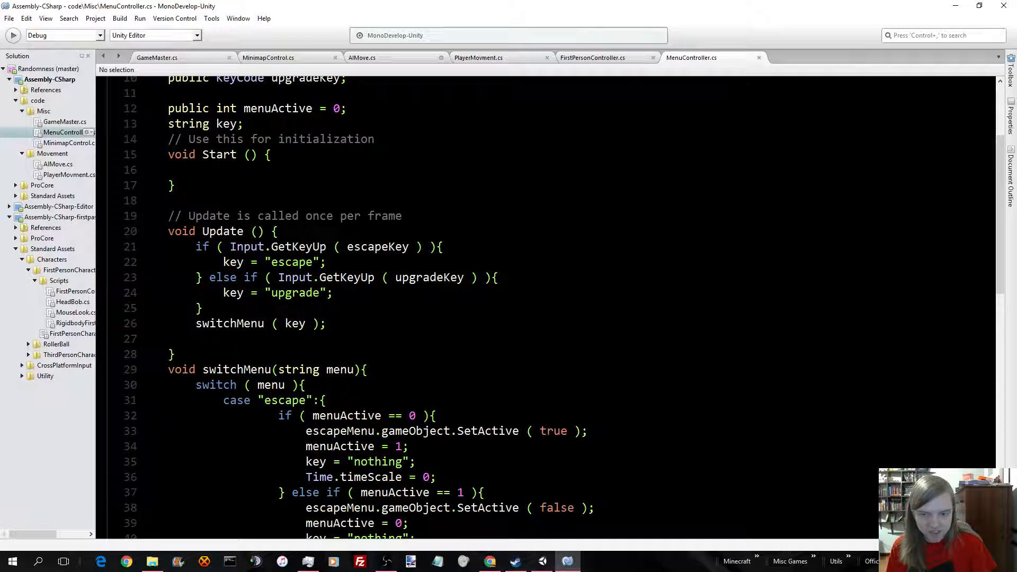
scroll("down", 3)
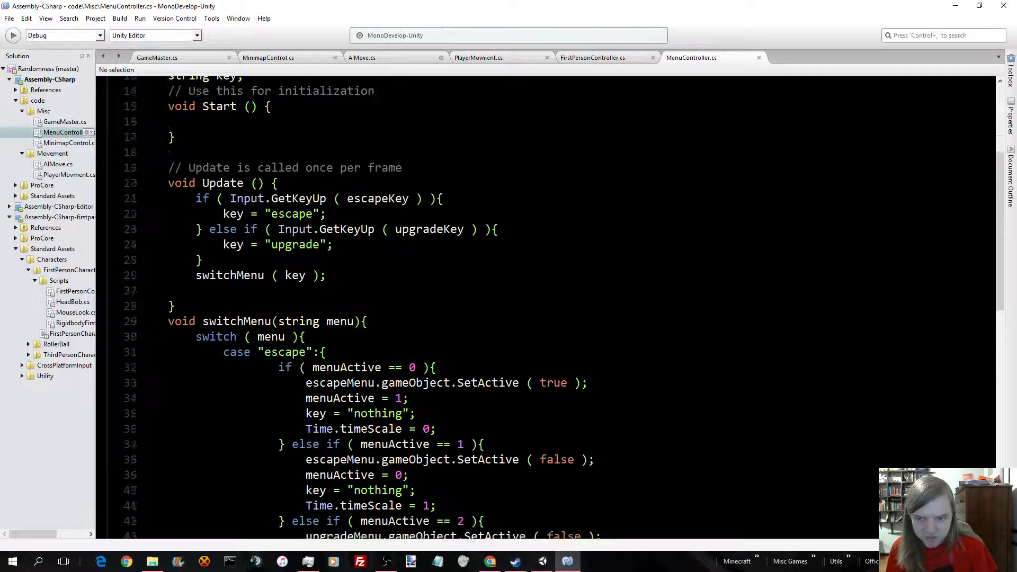
scroll("down", 3)
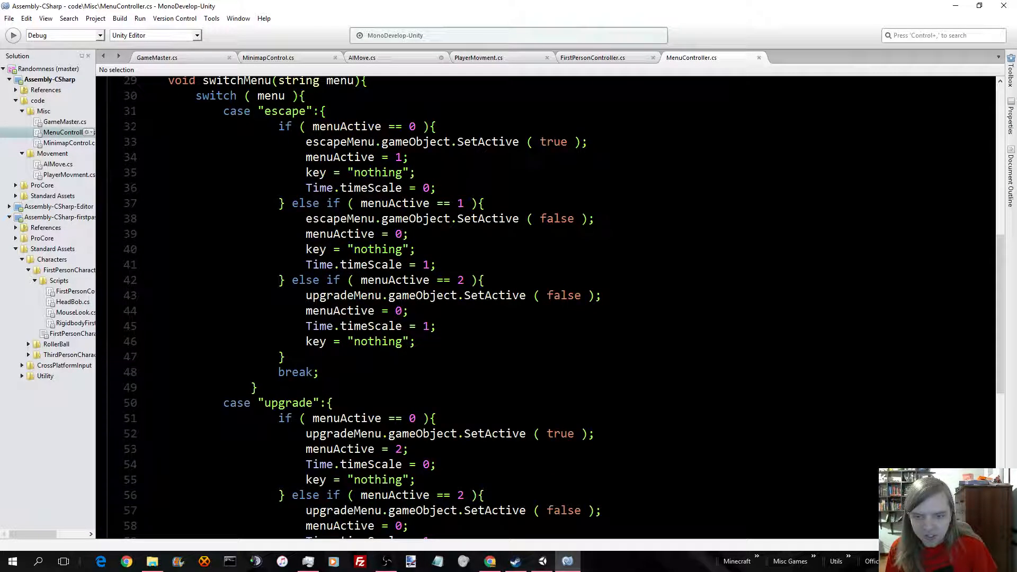
scroll("down", 3)
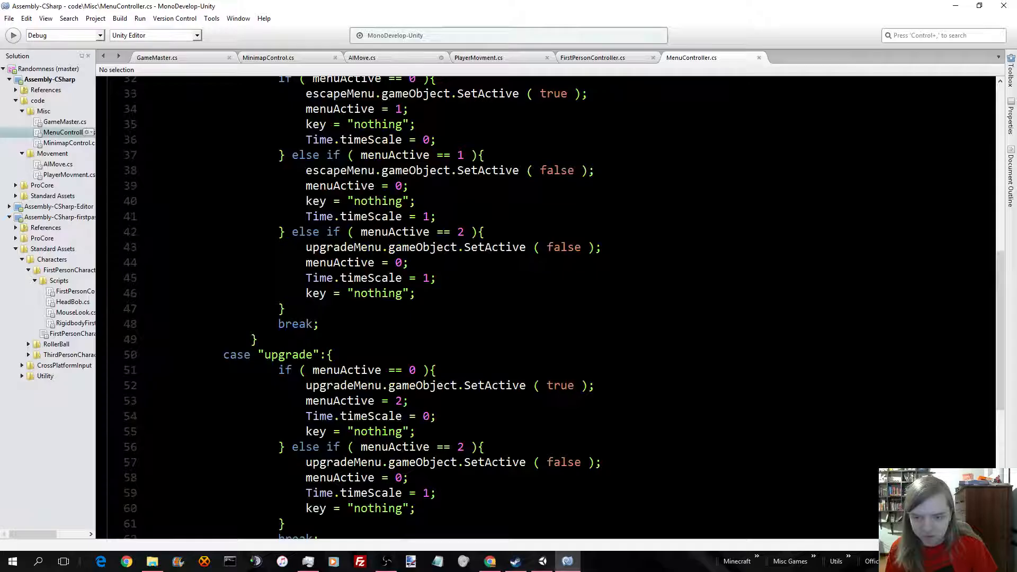
scroll("up", 3)
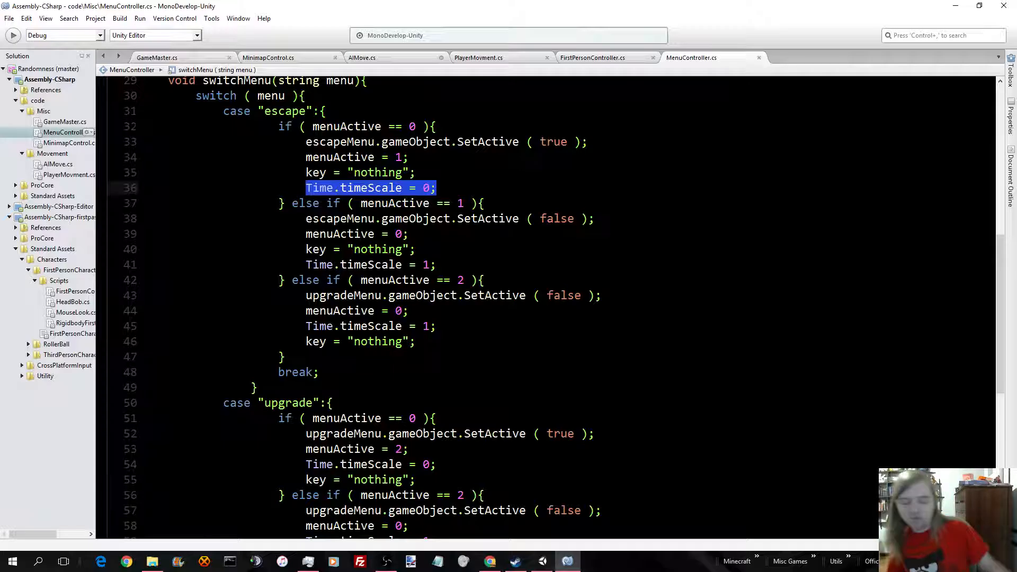
scroll("up", 3)
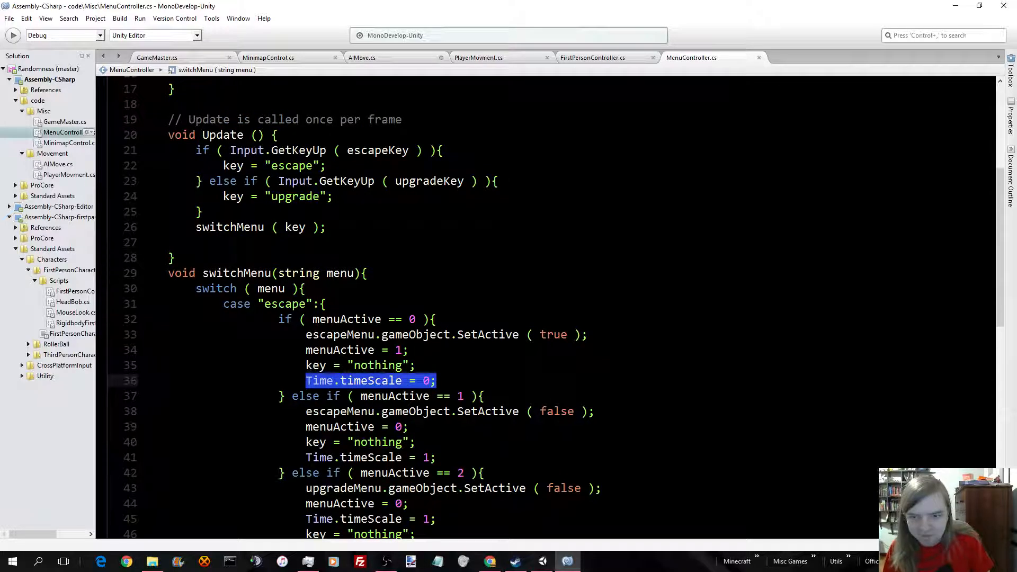
scroll("down", 3)
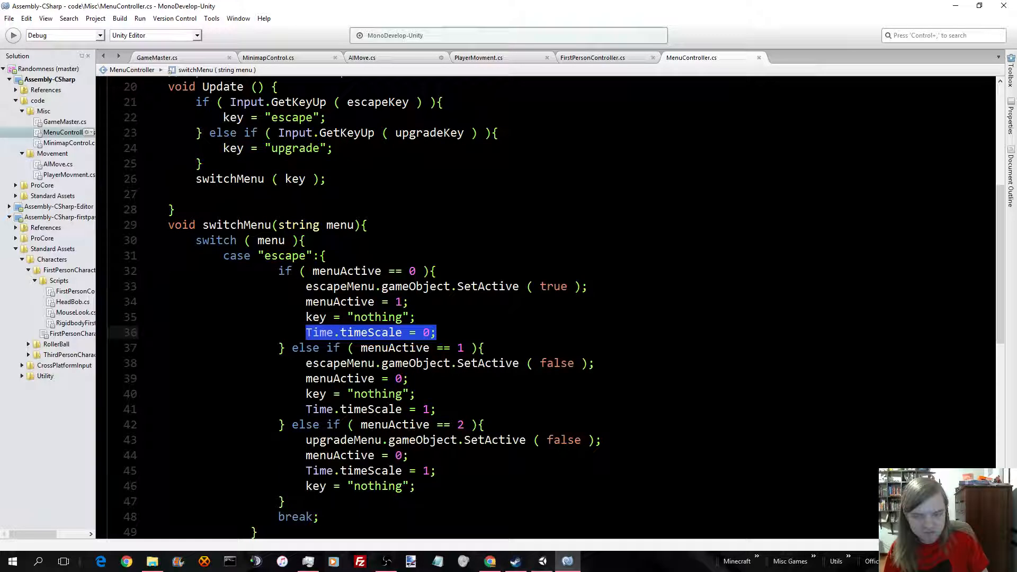
scroll("down", 3)
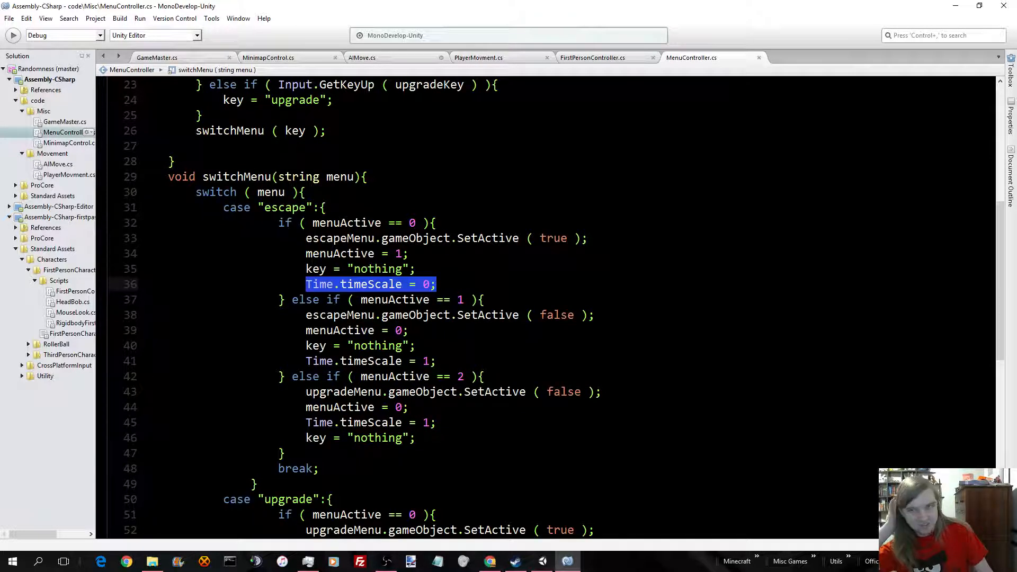
scroll("up", 3)
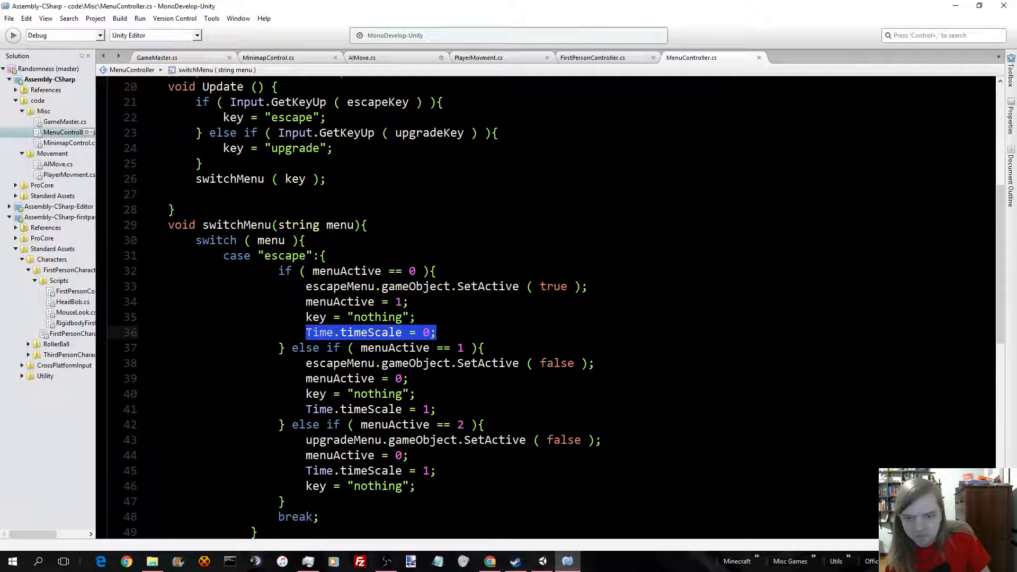
Review GameMaster.cs's Update code, then AIMove.cs's collision damage and zero-health reward code
left_click(157, 57)
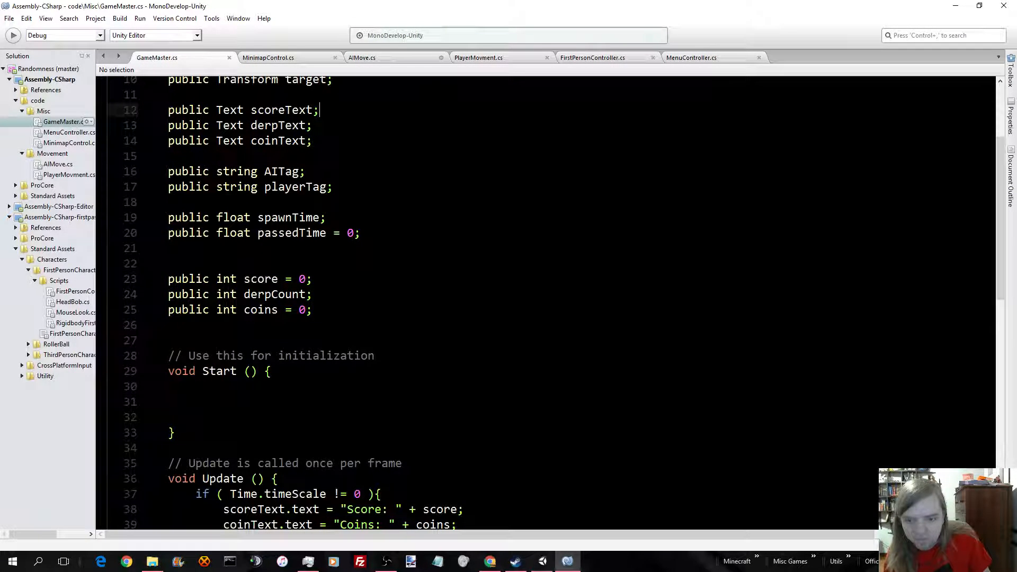
scroll("down", 3)
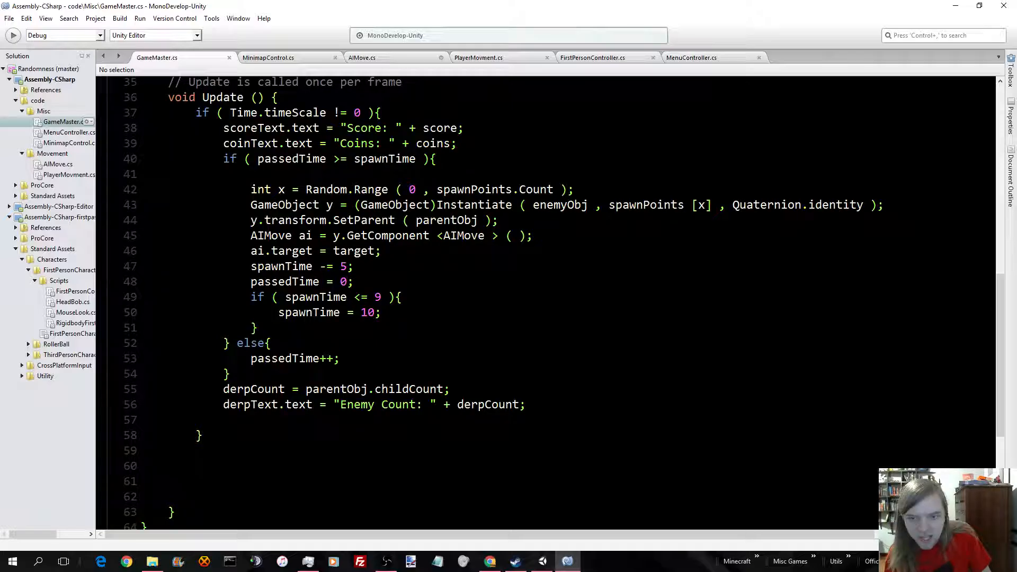
left_click(361, 58)
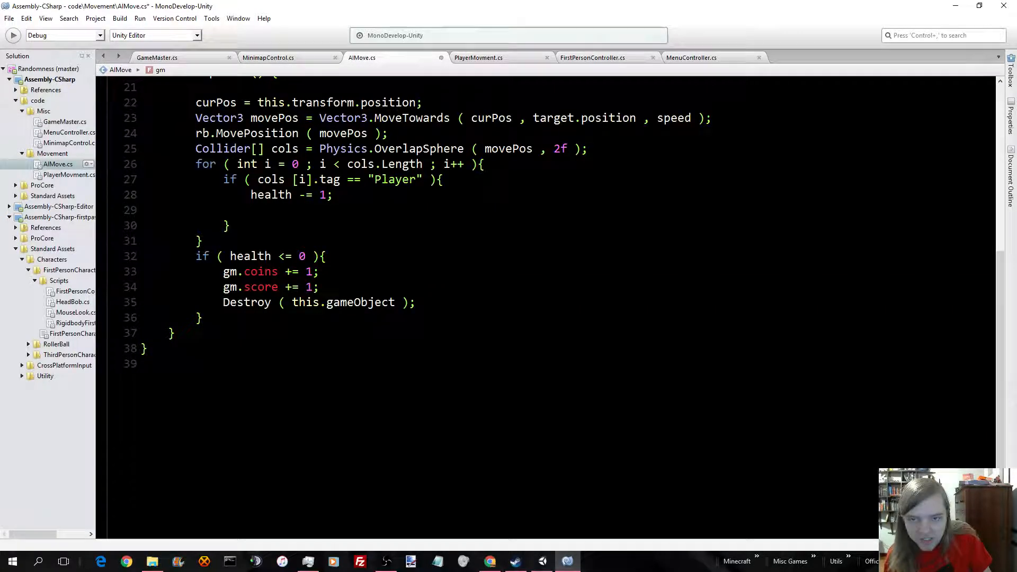
scroll("up", 3)
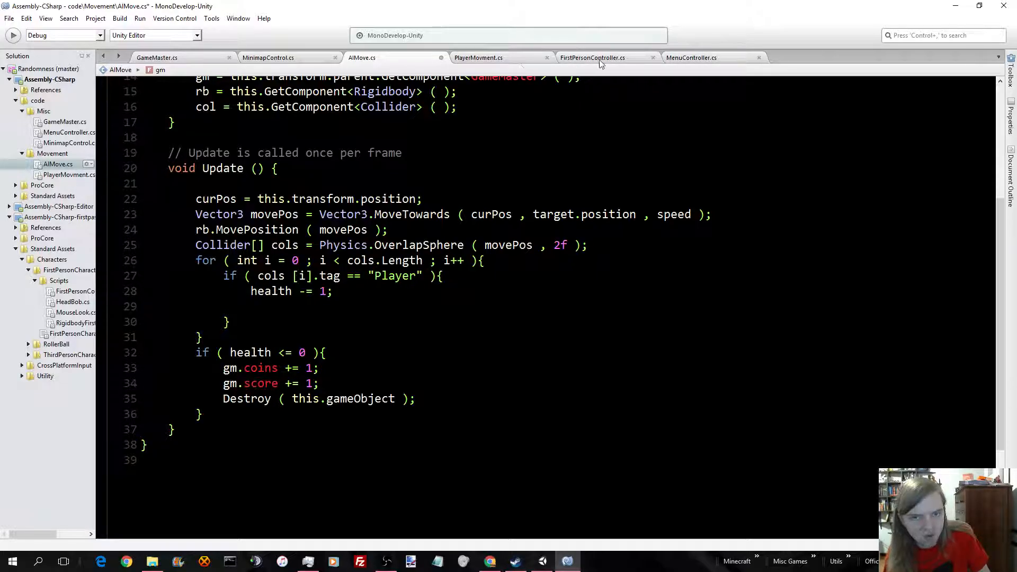
Review MenuController.cs's upgrade case at the file's end, then bring Unity to the front
left_click(690, 58)
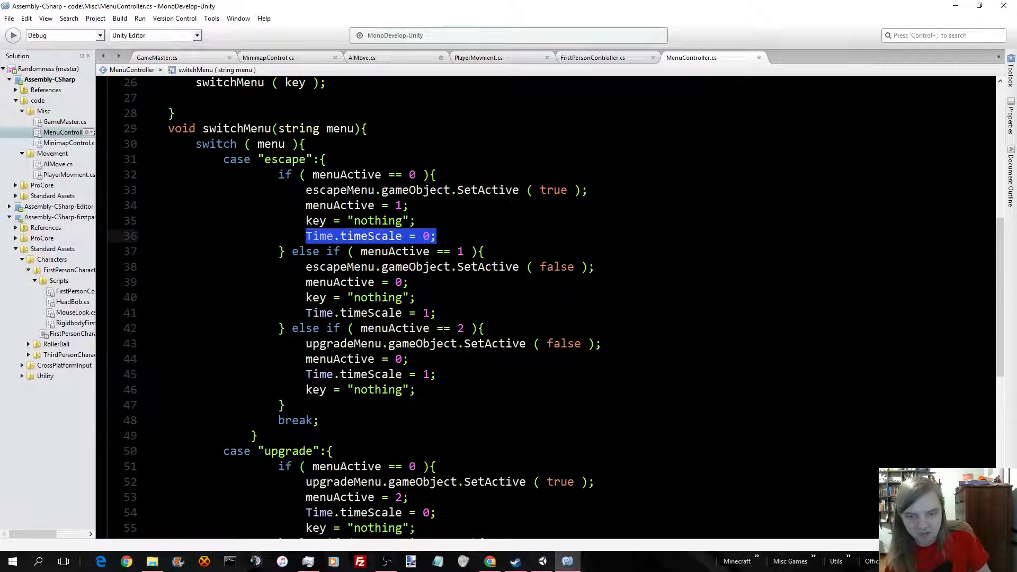
scroll("down", 3)
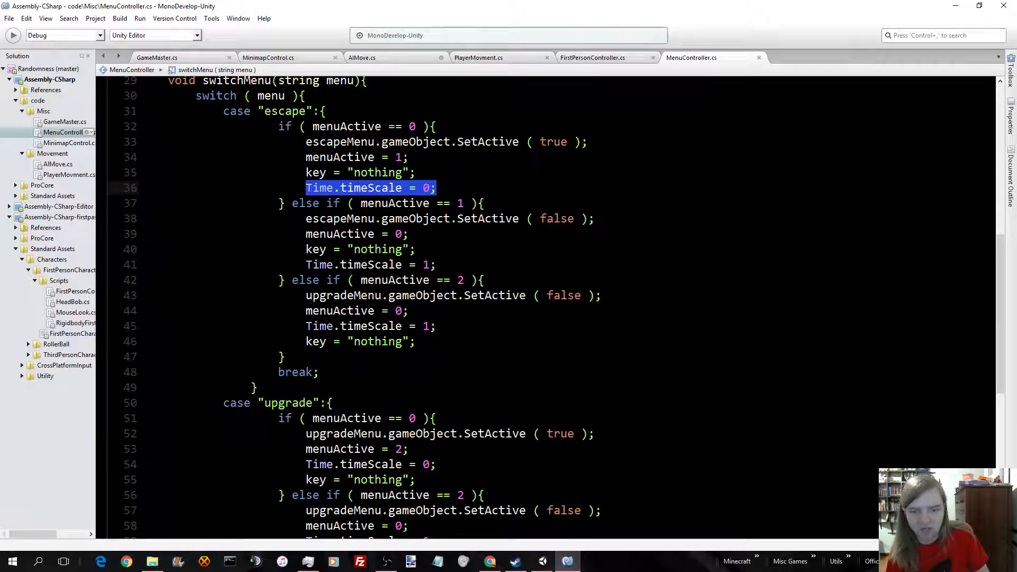
scroll("down", 3)
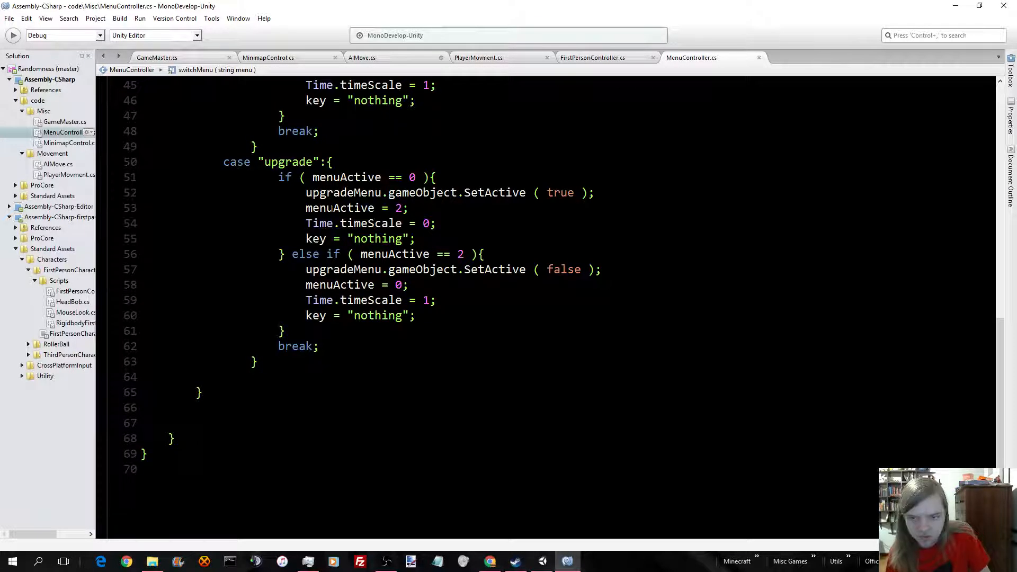
left_click(156, 57)
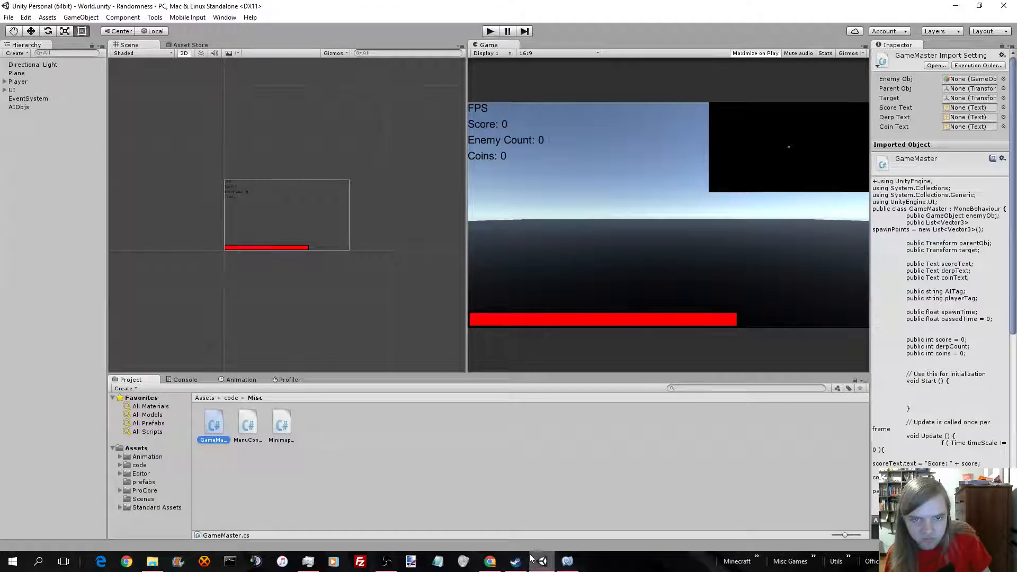
mouse_move(724, 328)
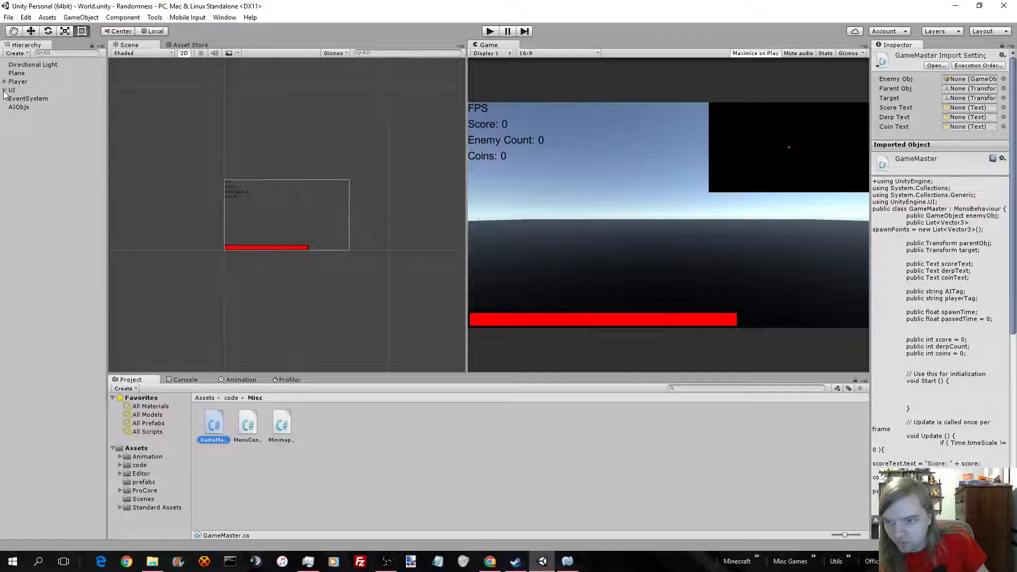
Expand UI > CharacterBars > Health in the Hierarchy to reveal HealthBar and ShieldBar
left_click(4, 89)
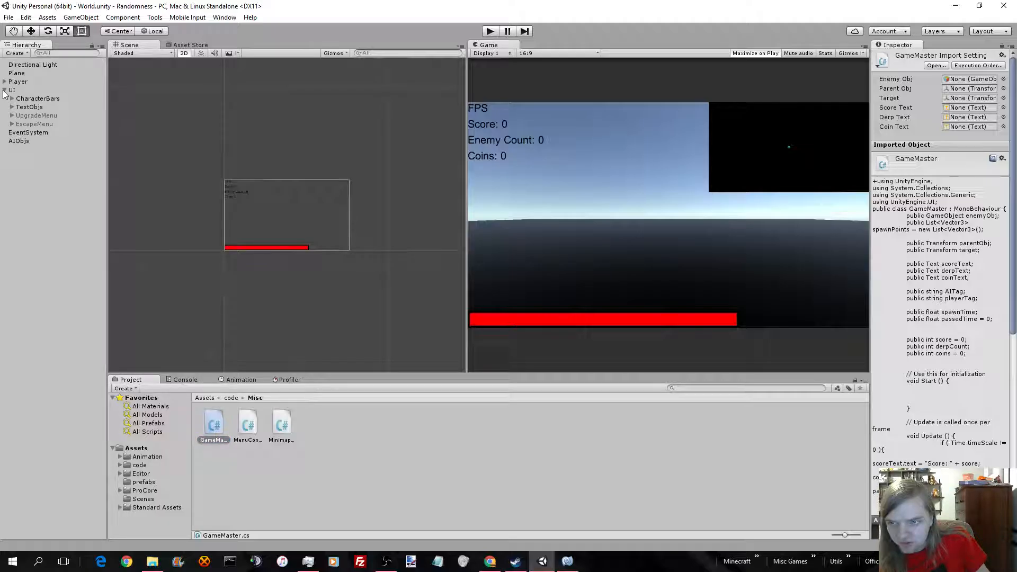
left_click(12, 97)
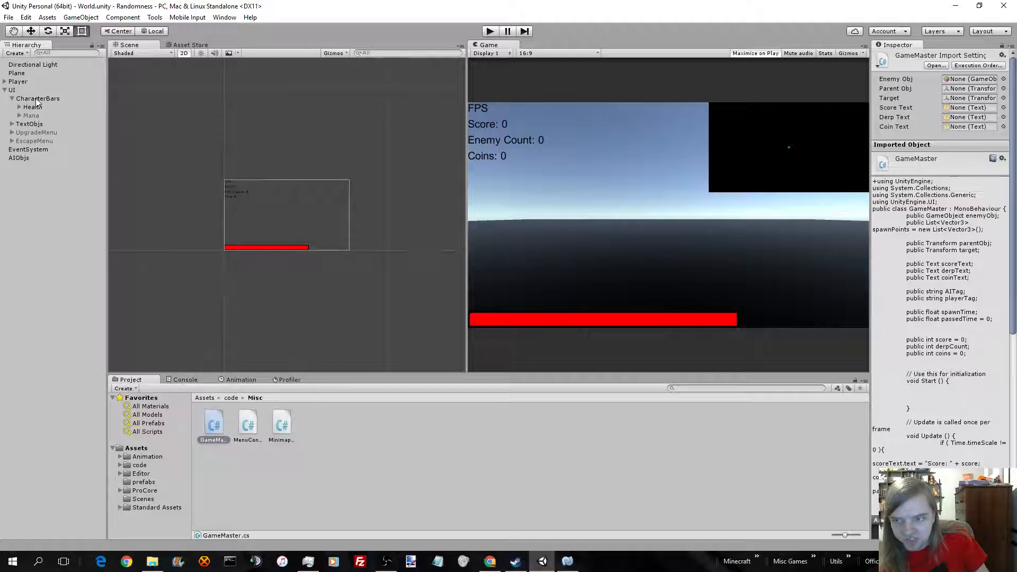
left_click(33, 106)
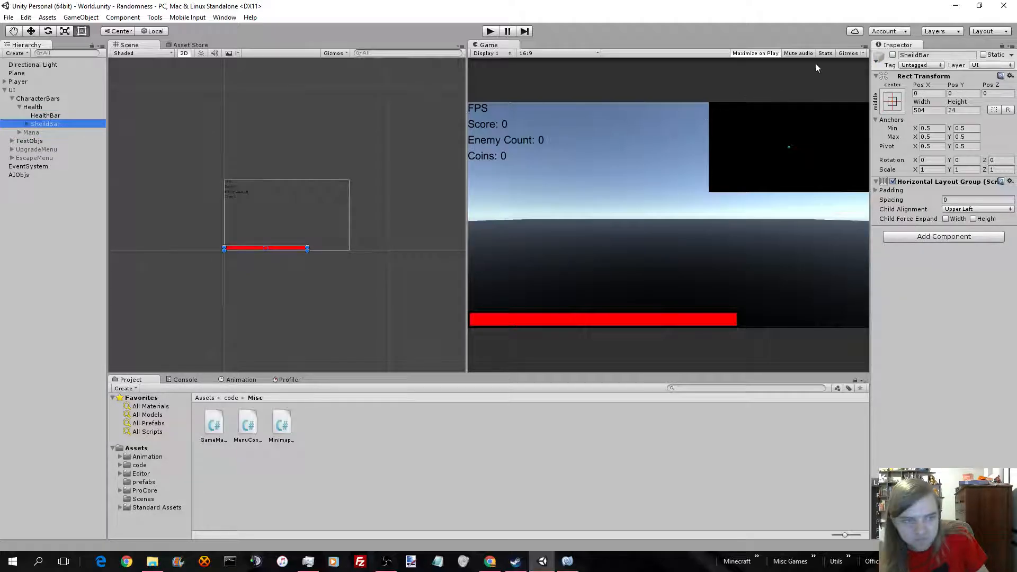
left_click(893, 54)
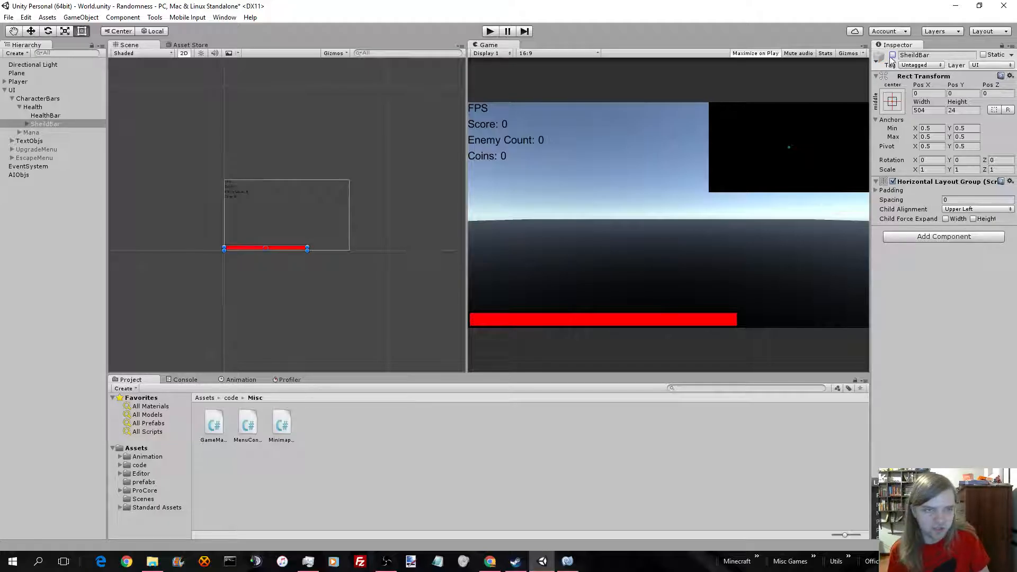
Collapse Health and CharacterBars, then select UpgradeMenu and show its Panel
left_click(13, 106)
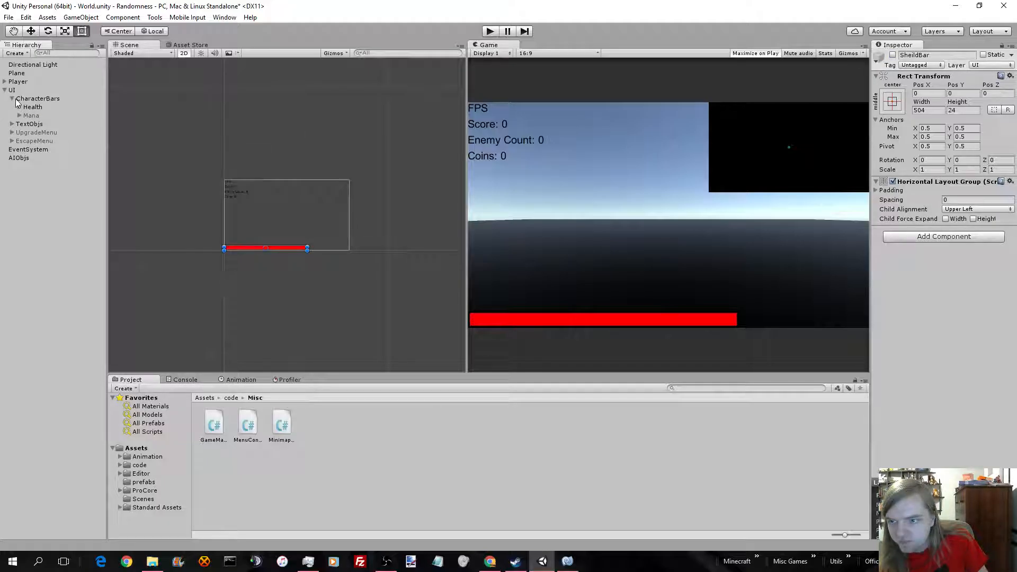
left_click(38, 98)
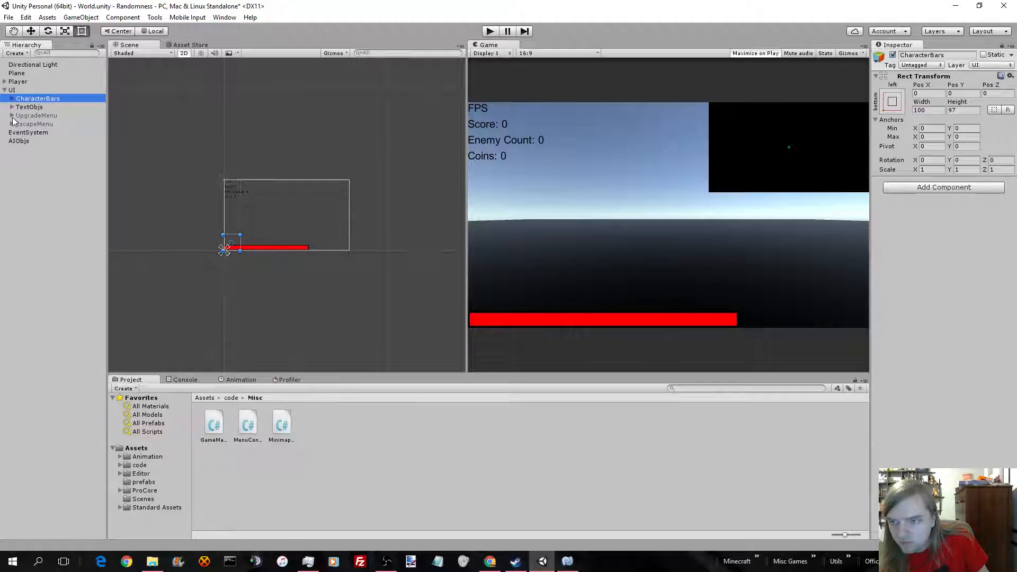
left_click(36, 115)
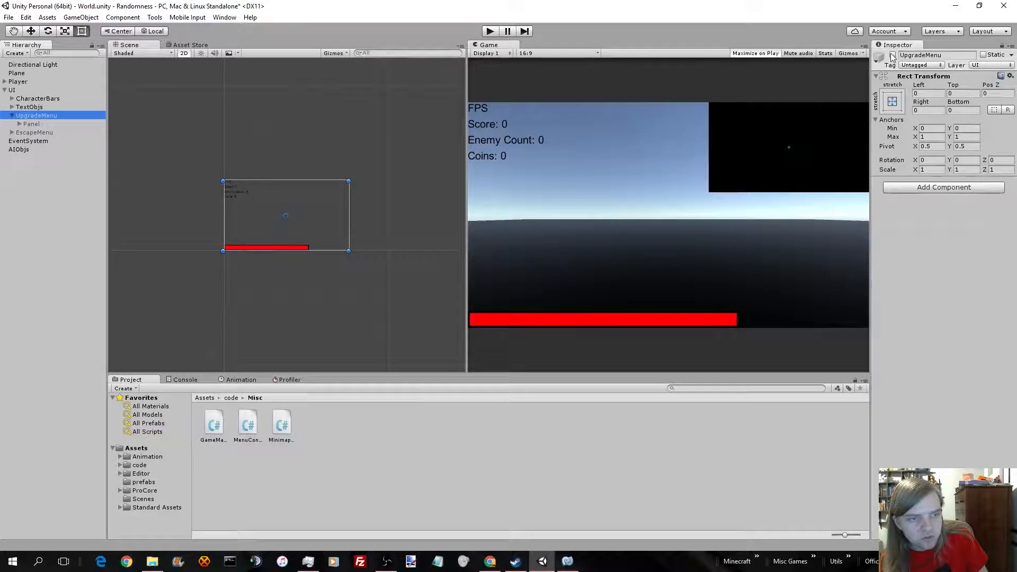